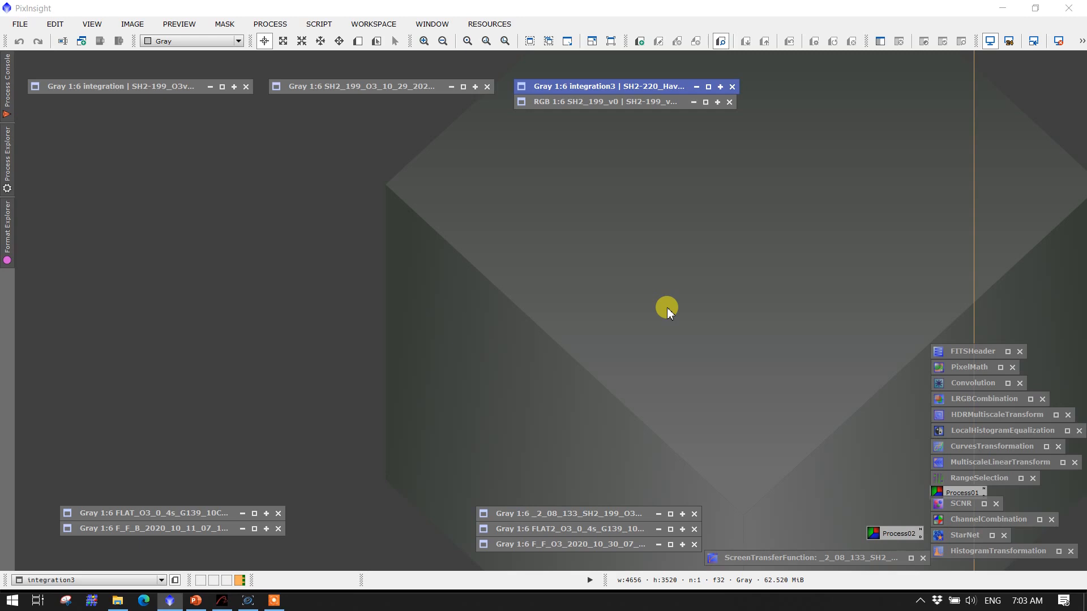
mouse_move(328, 95)
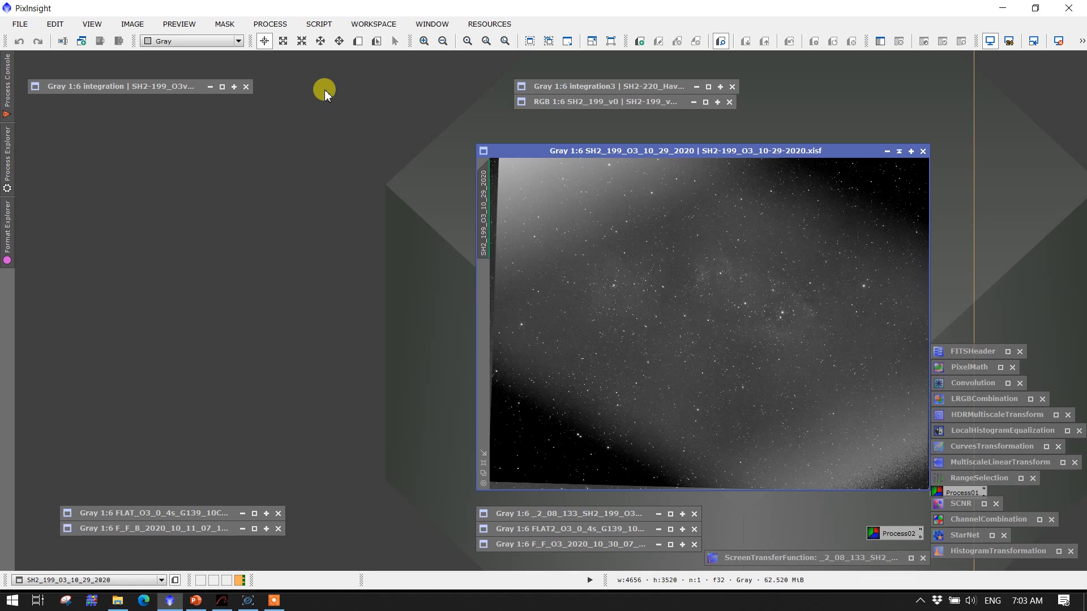
mouse_move(324, 96)
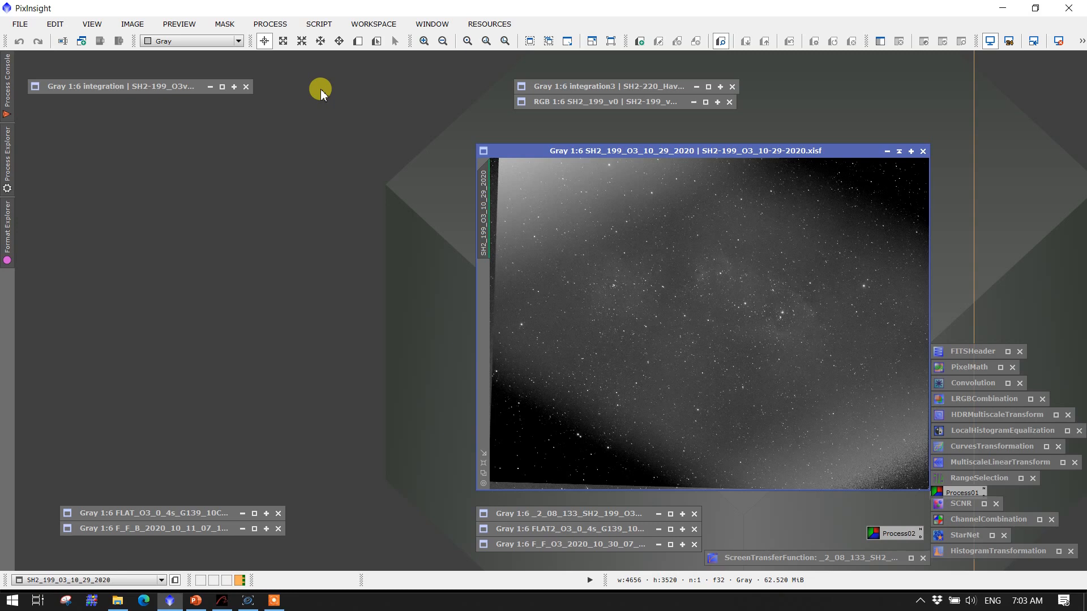
mouse_move(527, 398)
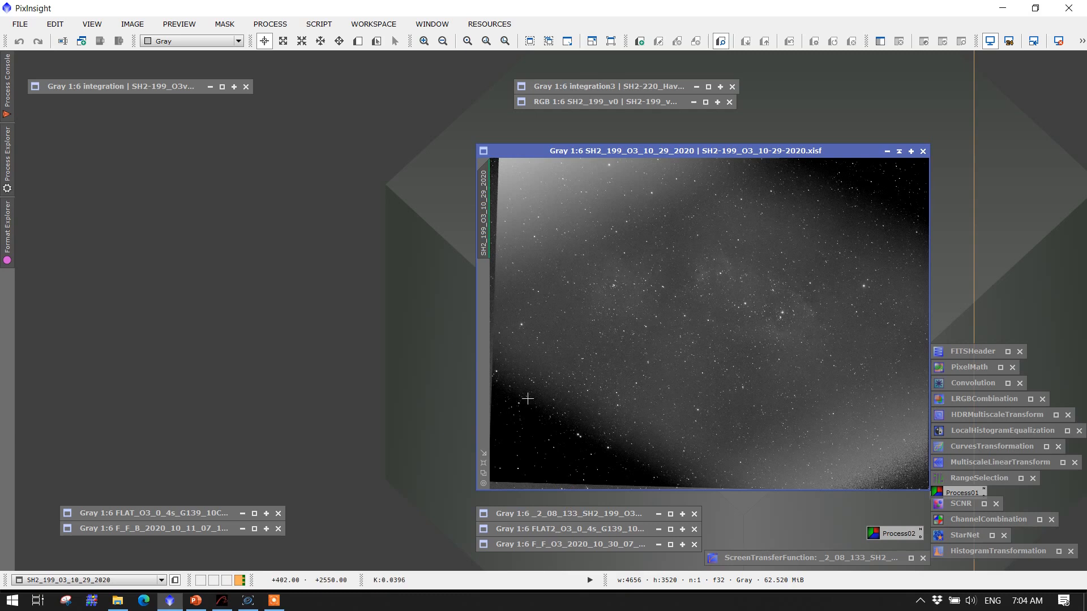
mouse_move(872, 175)
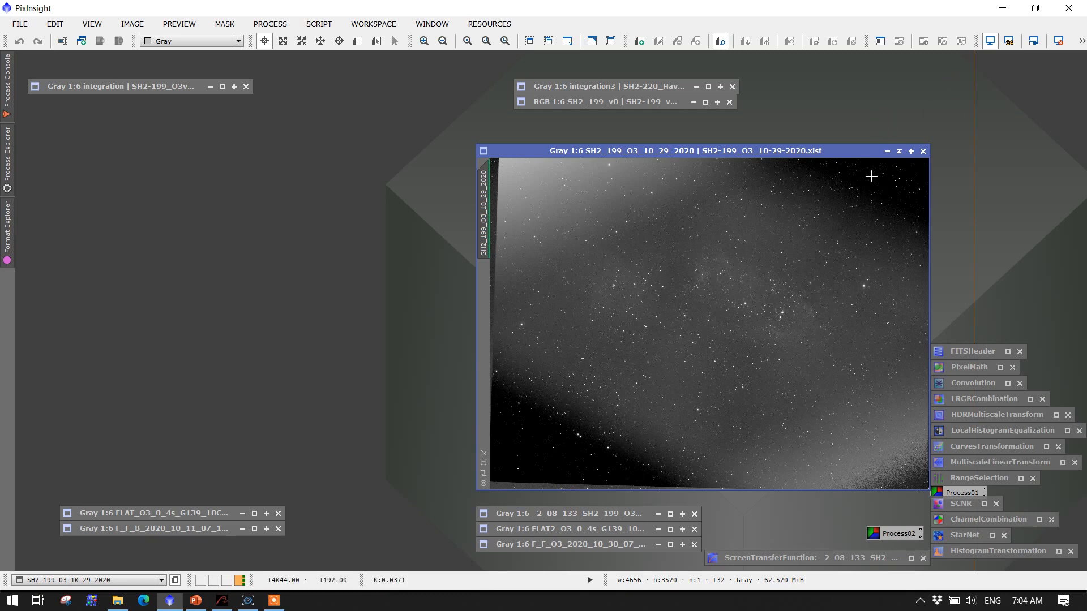
mouse_move(893, 234)
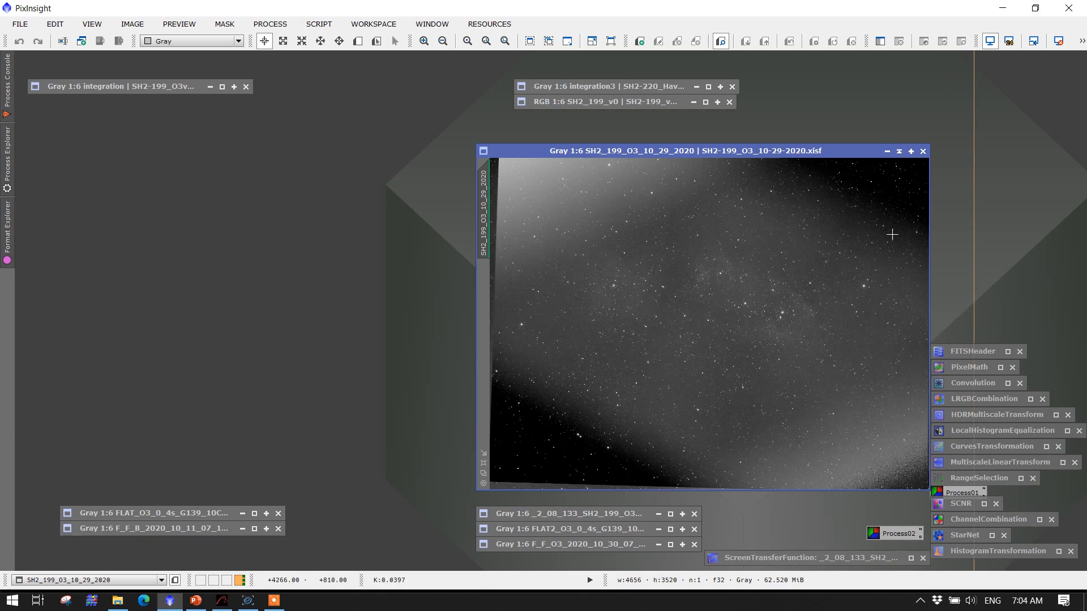
mouse_move(529, 179)
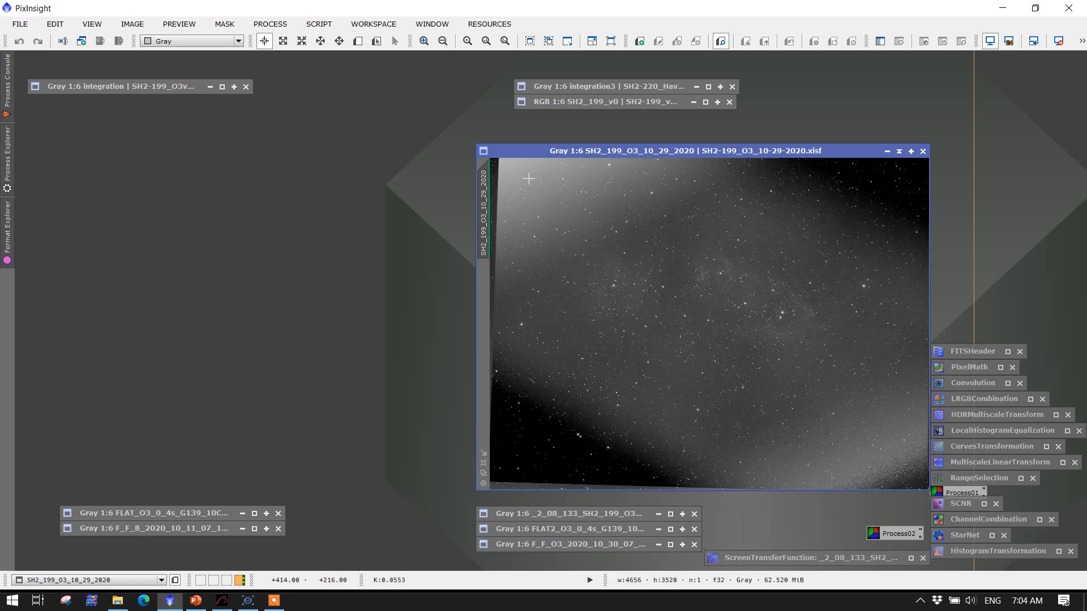
mouse_move(843, 481)
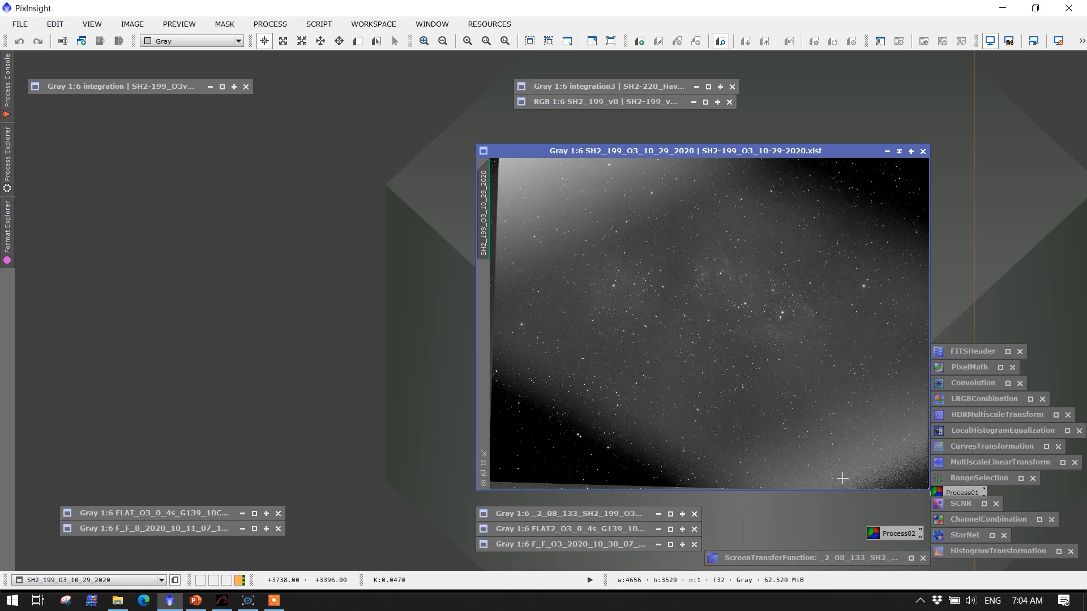
mouse_move(763, 313)
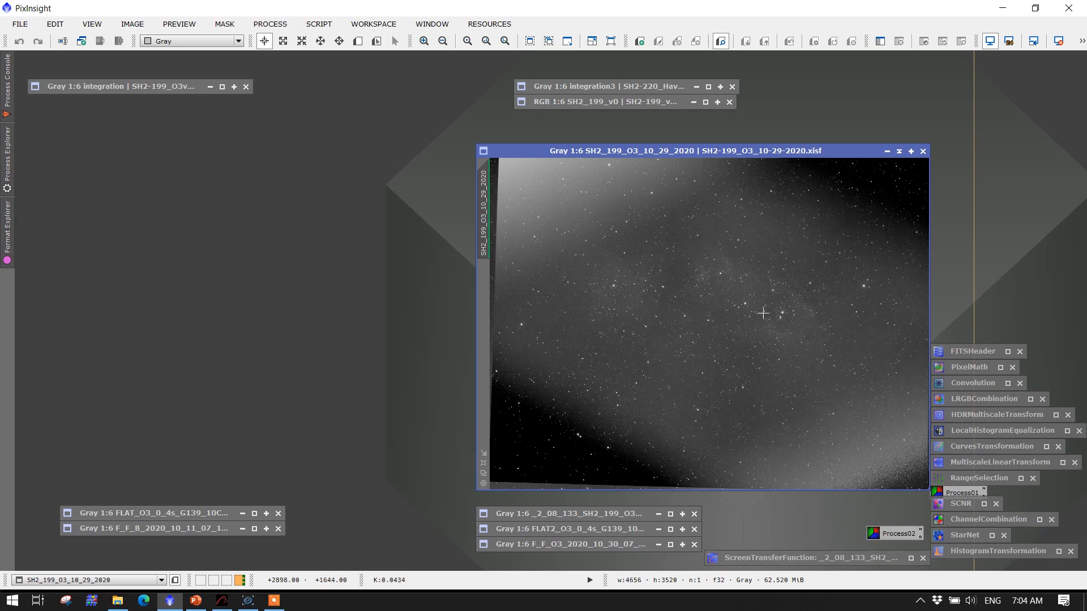
mouse_move(676, 385)
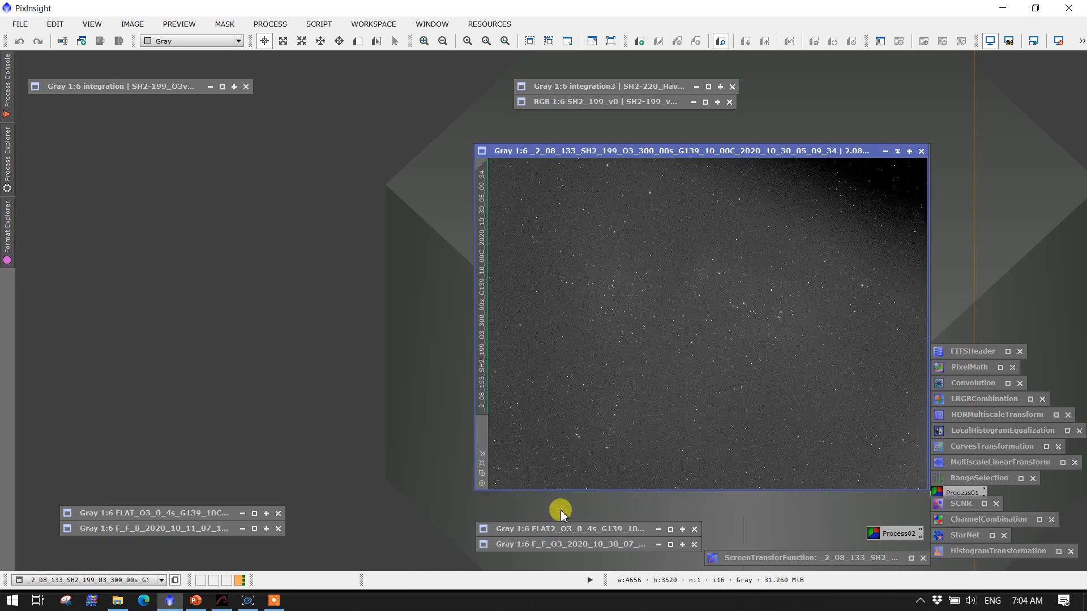
mouse_move(890, 223)
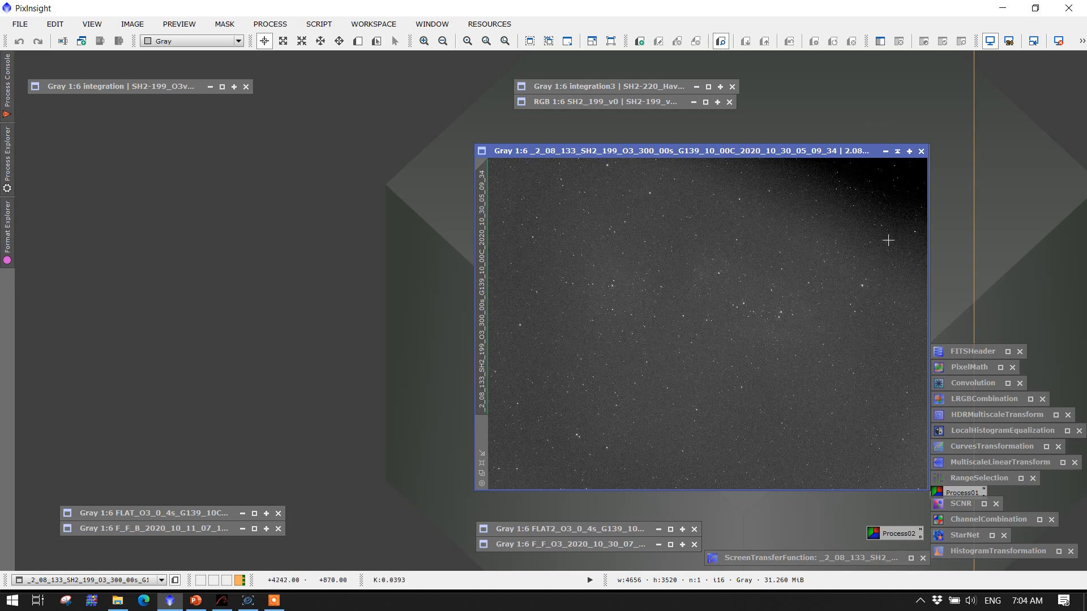
mouse_move(546, 301)
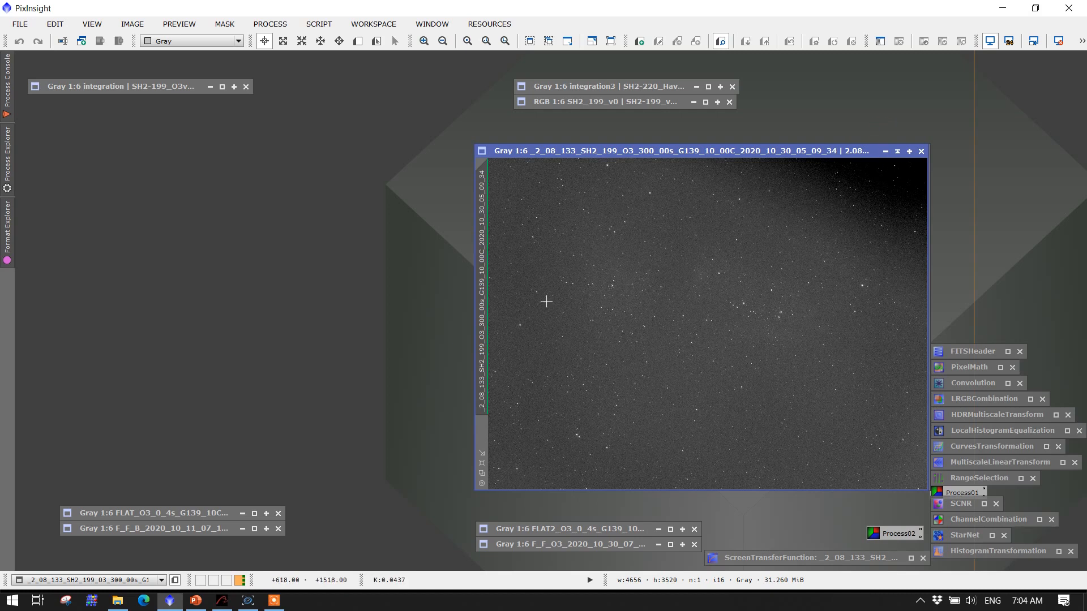
mouse_move(561, 318)
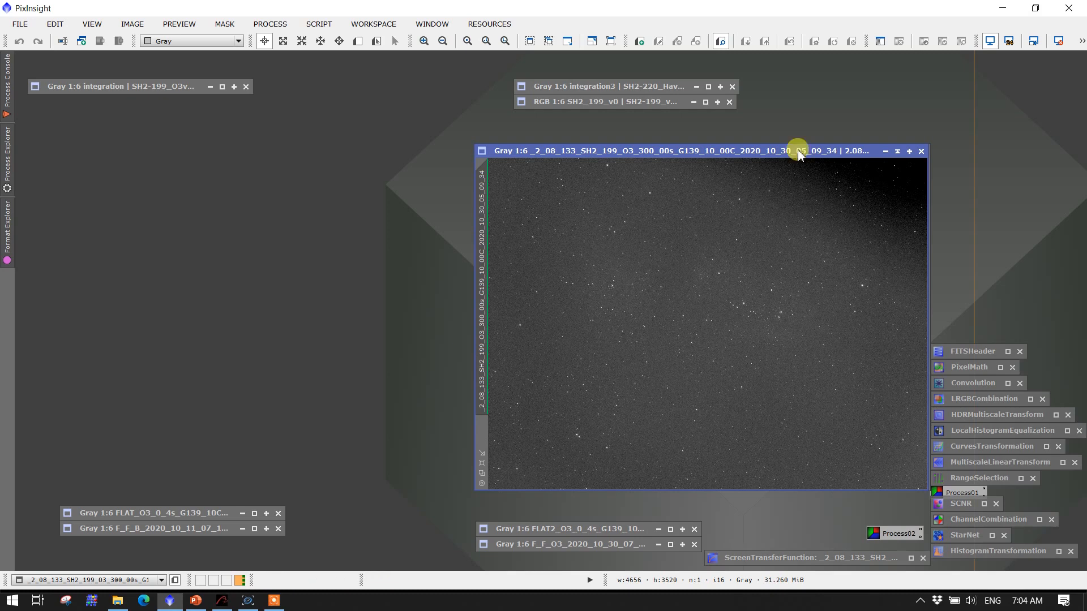
mouse_move(585, 365)
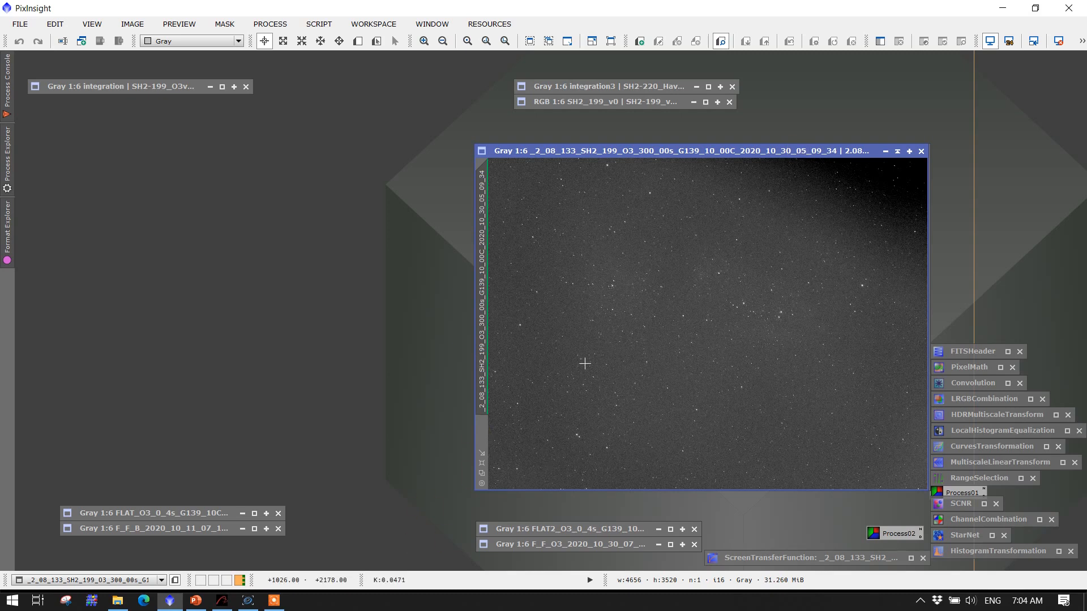
mouse_move(586, 360)
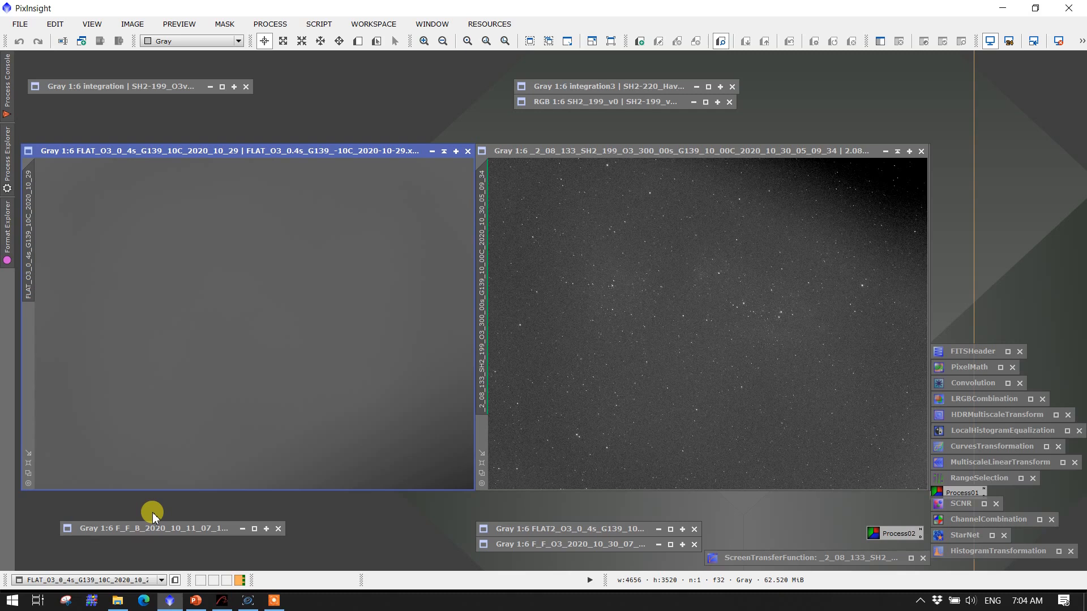
mouse_move(867, 221)
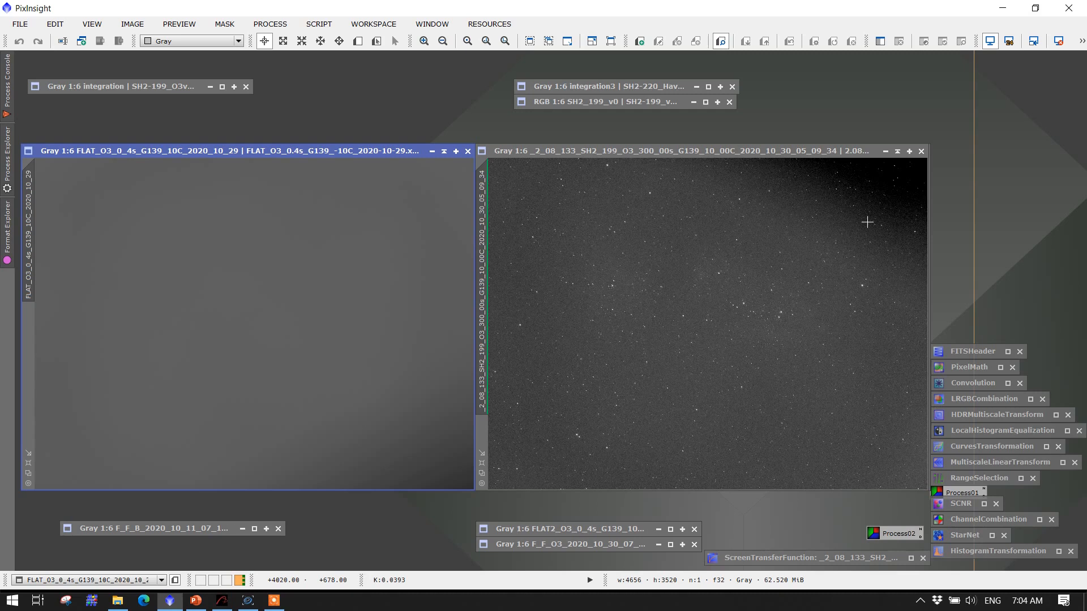
mouse_move(459, 301)
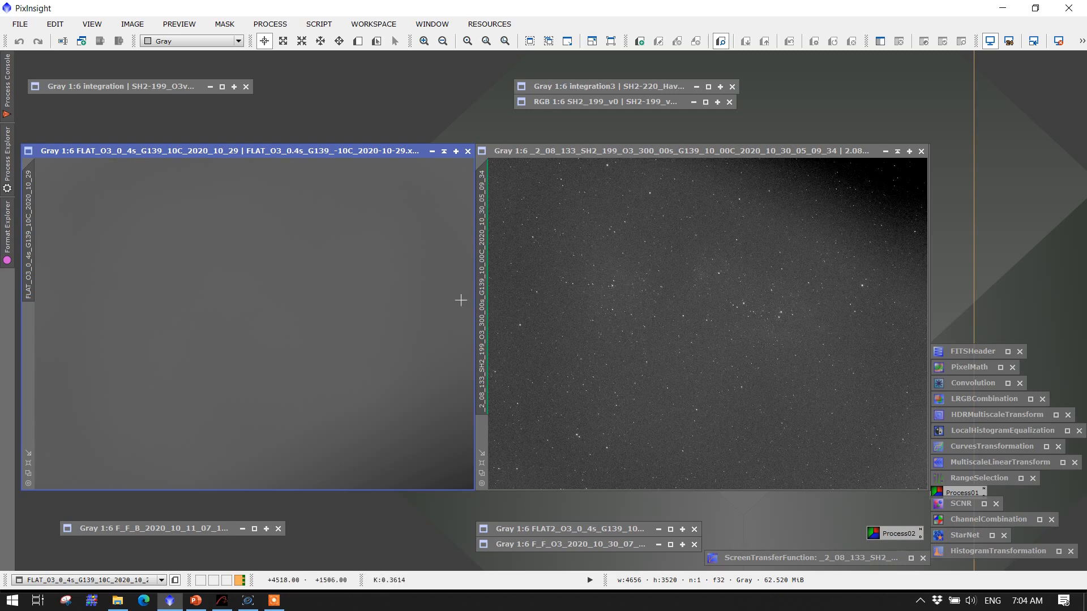
mouse_move(394, 405)
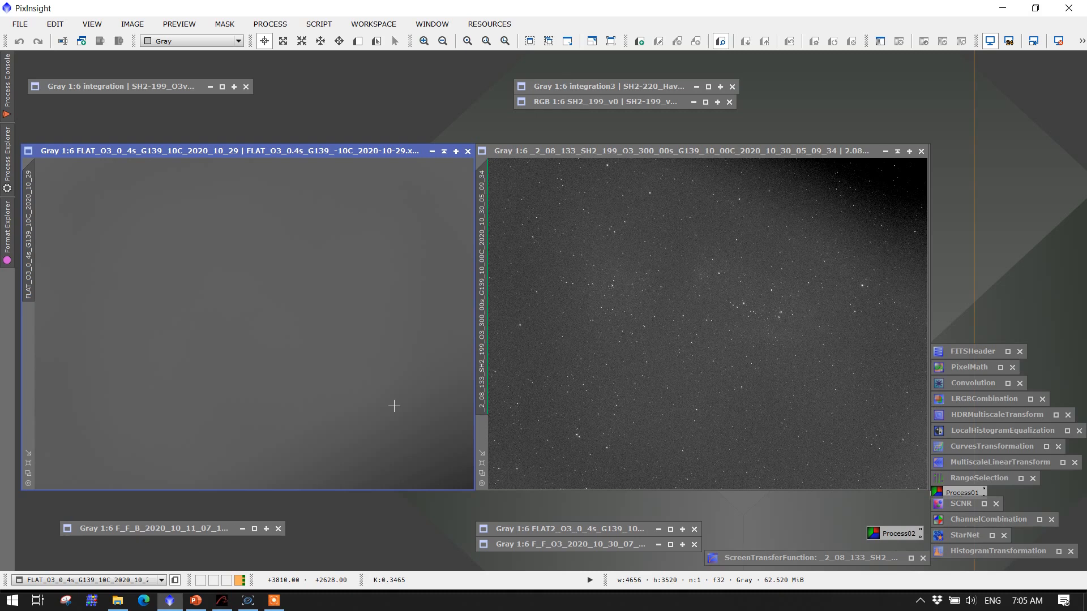
mouse_move(409, 458)
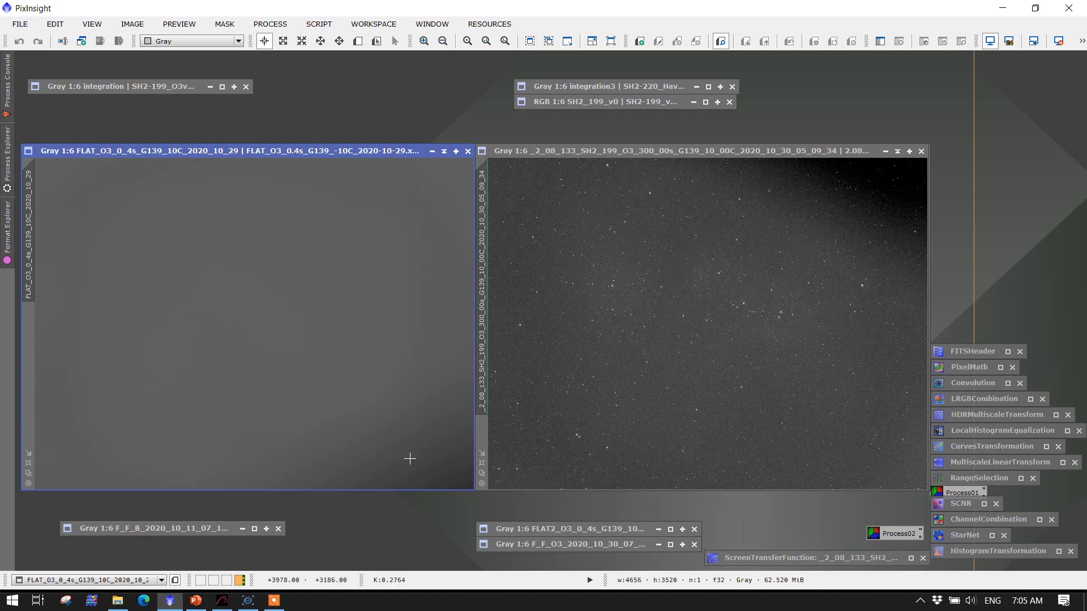
mouse_move(605, 415)
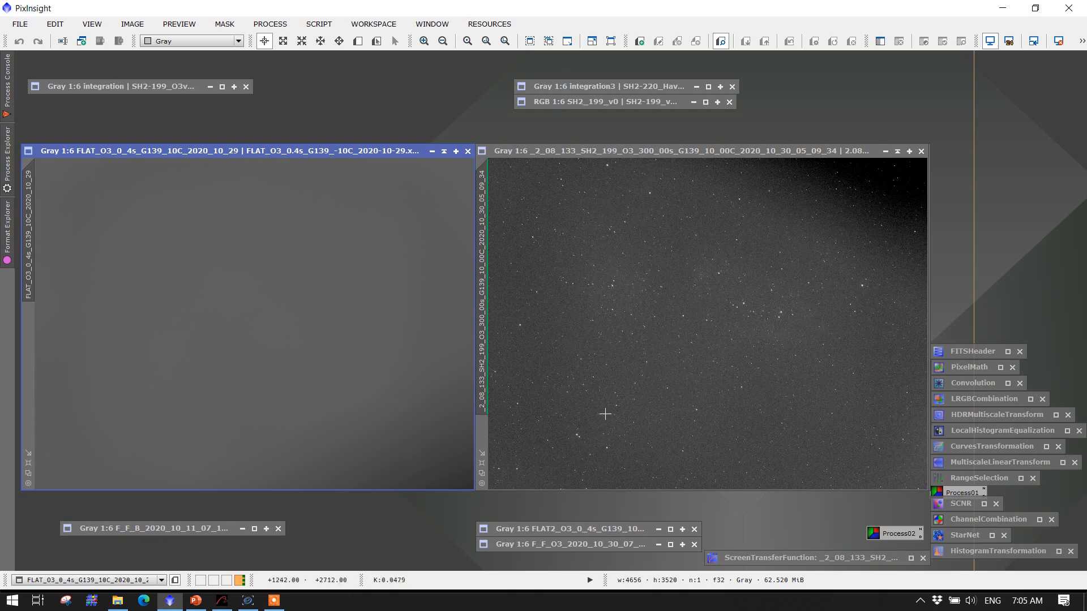
mouse_move(876, 425)
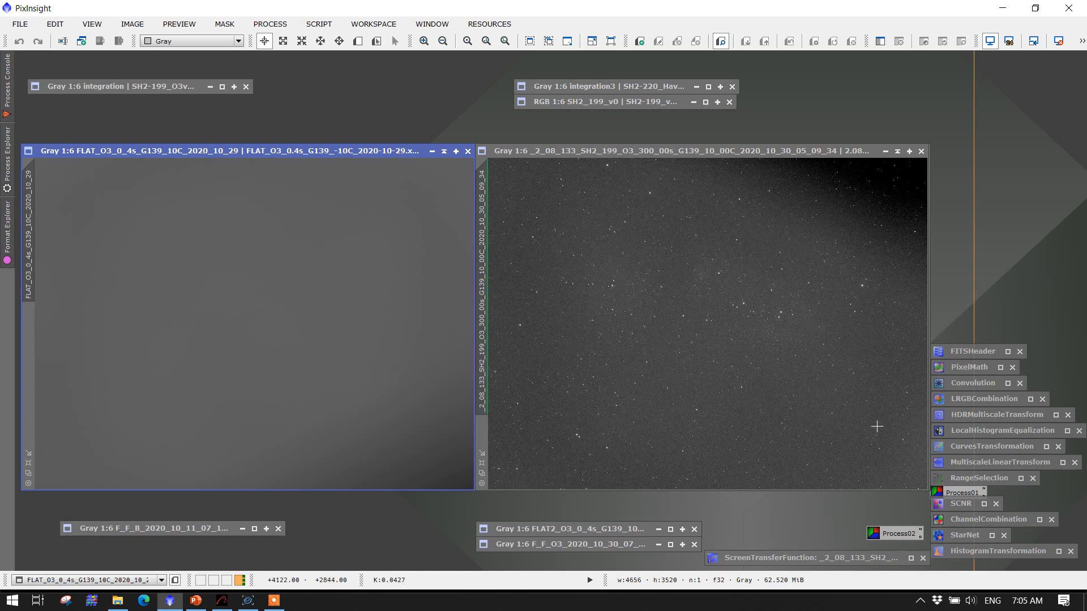
mouse_move(908, 428)
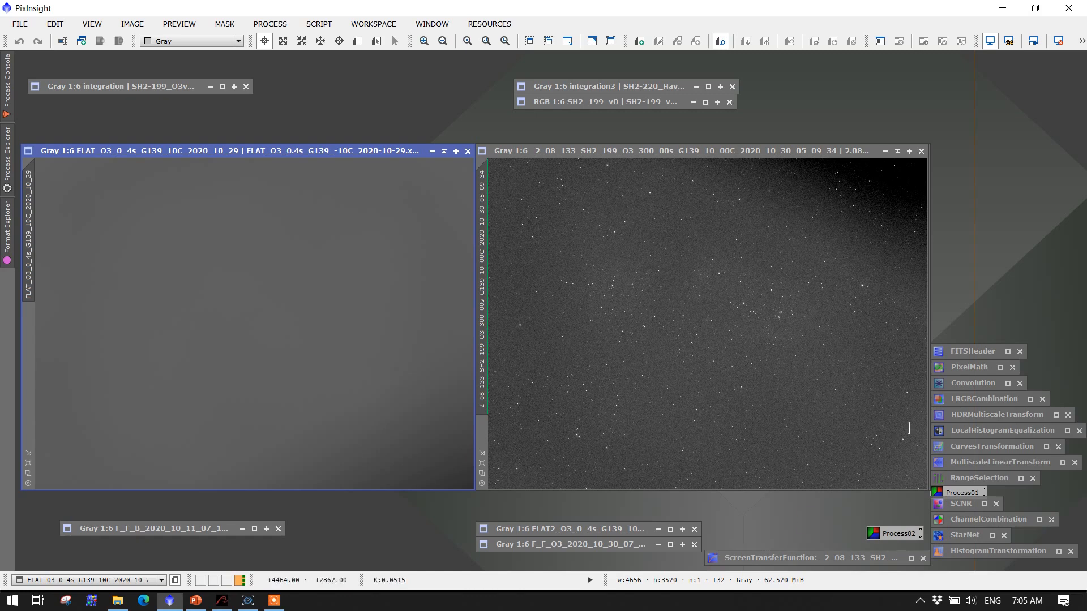
mouse_move(892, 205)
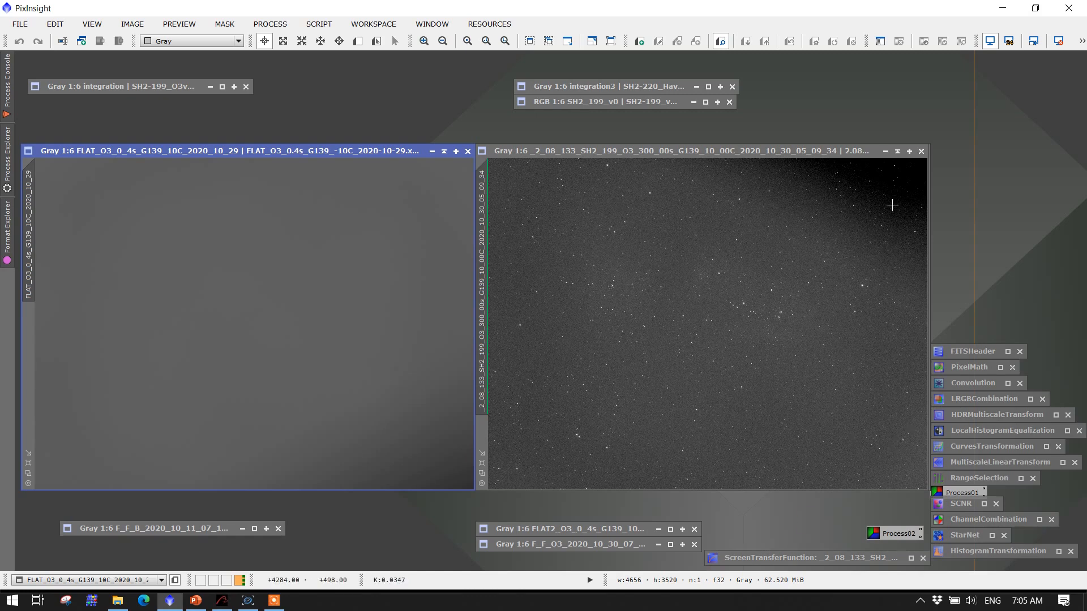
mouse_move(892, 188)
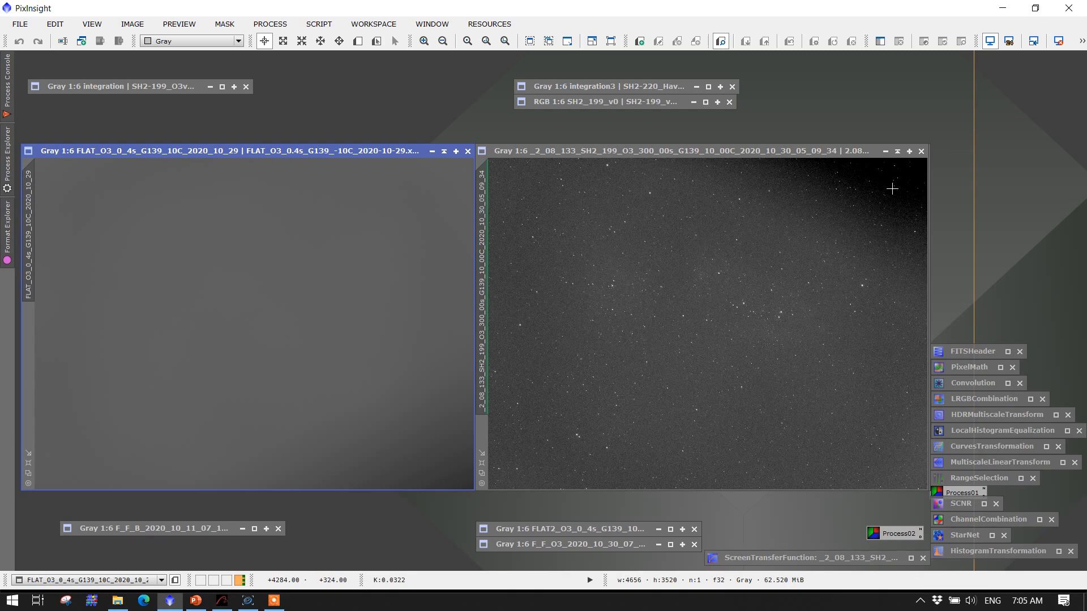
mouse_move(501, 178)
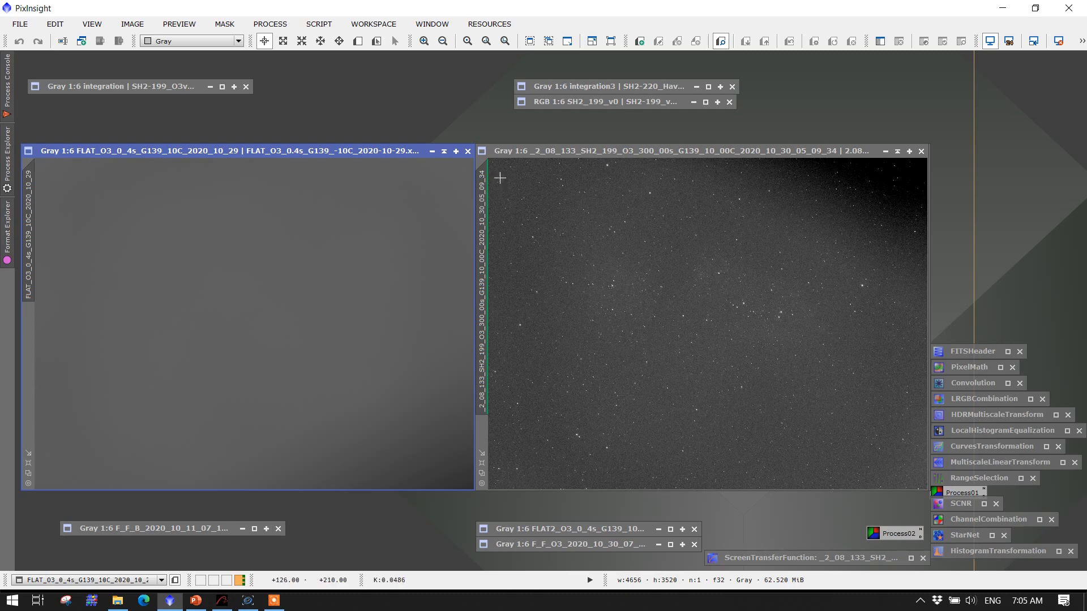
mouse_move(836, 163)
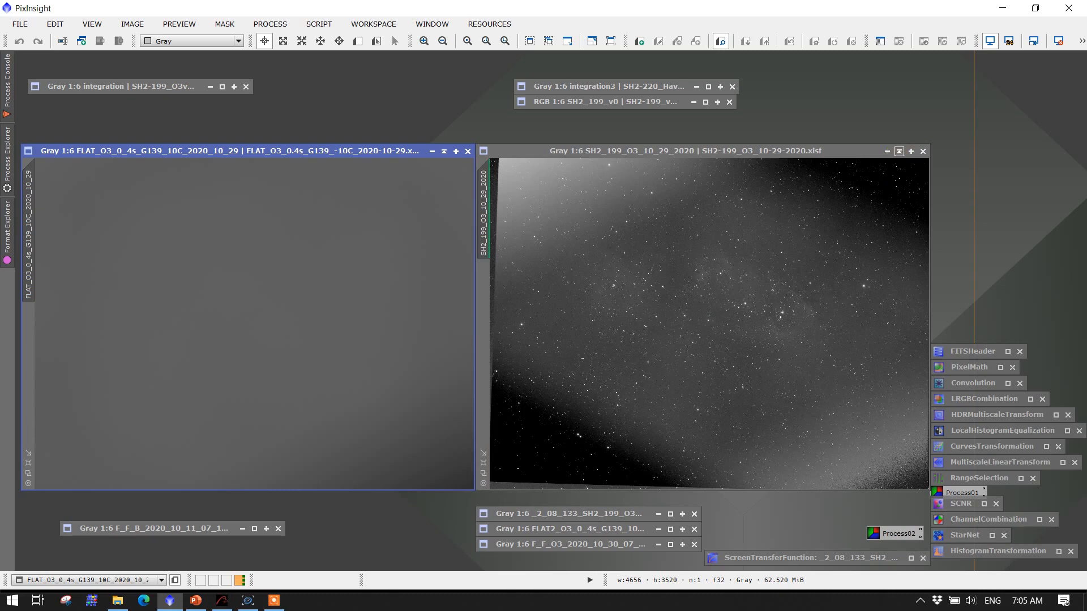
Step: Restore the iconified _2_08_133 O3 sub-frame beside the O3 flat
left_click(568, 514)
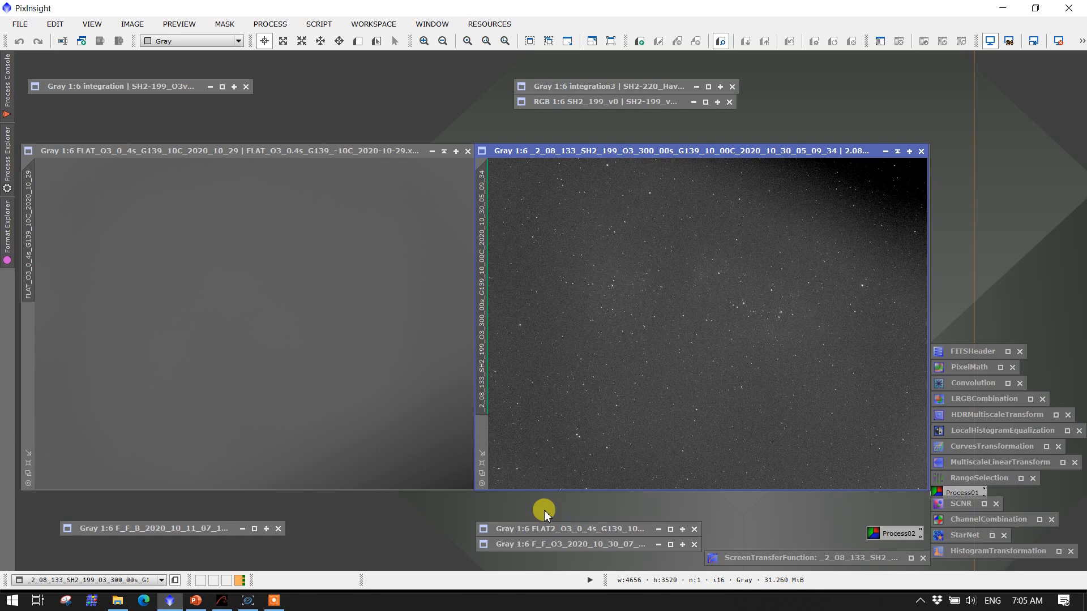
mouse_move(574, 467)
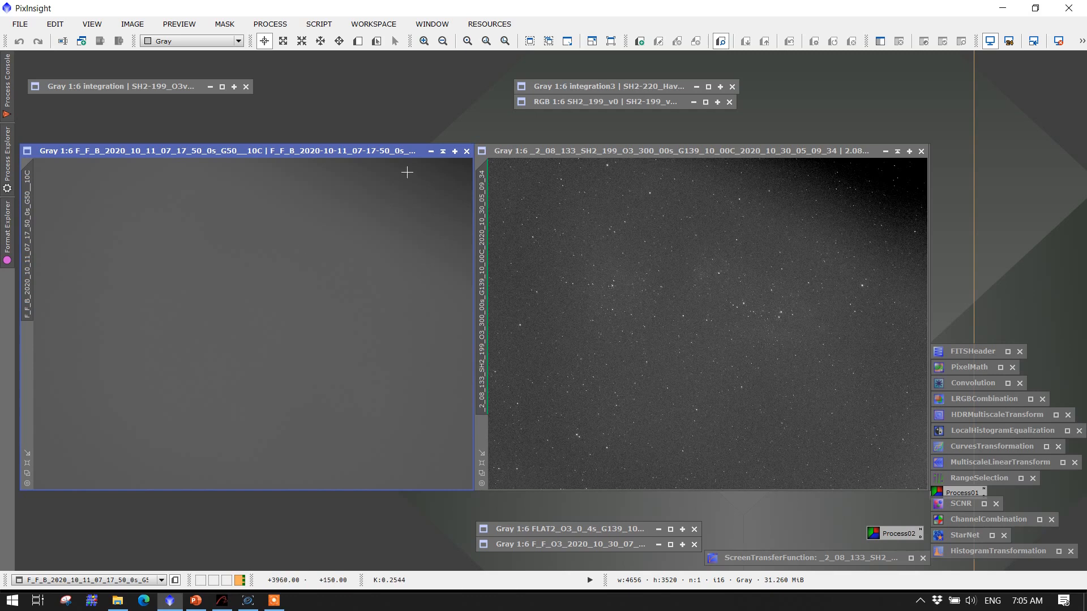
mouse_move(407, 235)
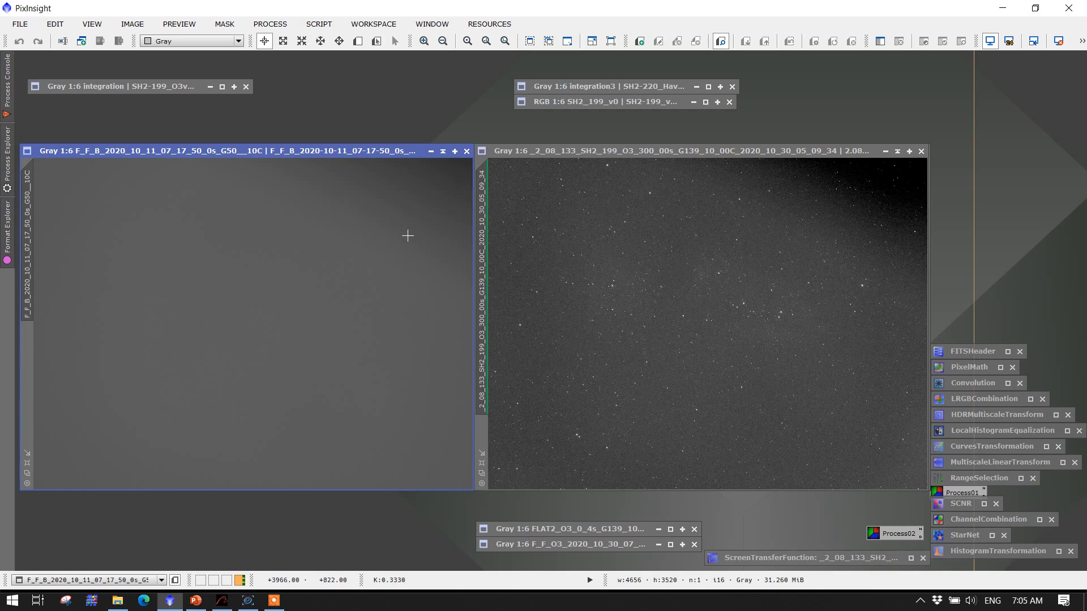
mouse_move(412, 205)
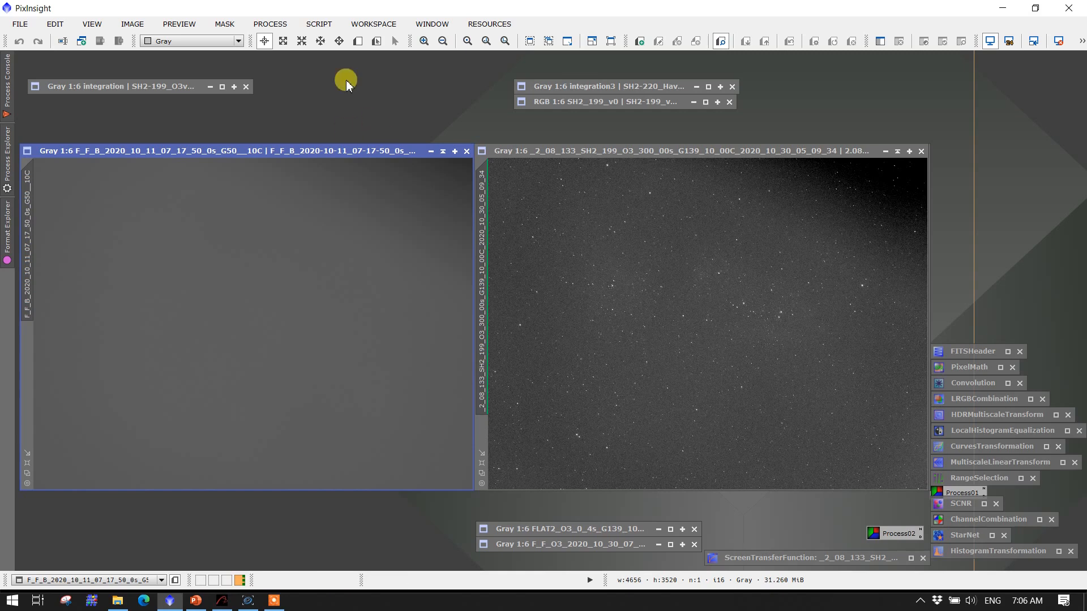
mouse_move(535, 154)
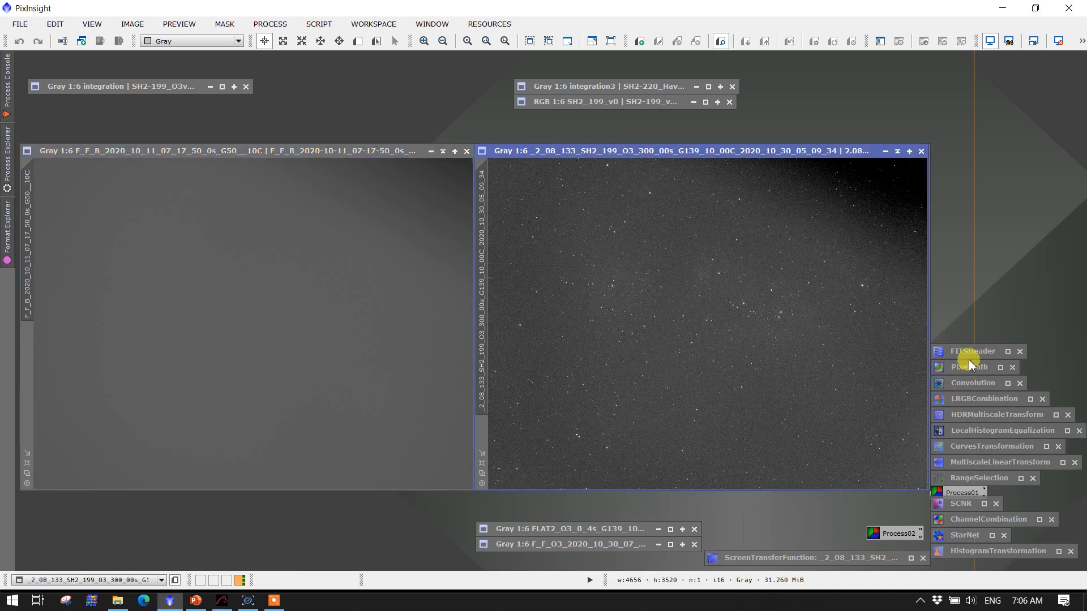
mouse_move(740, 301)
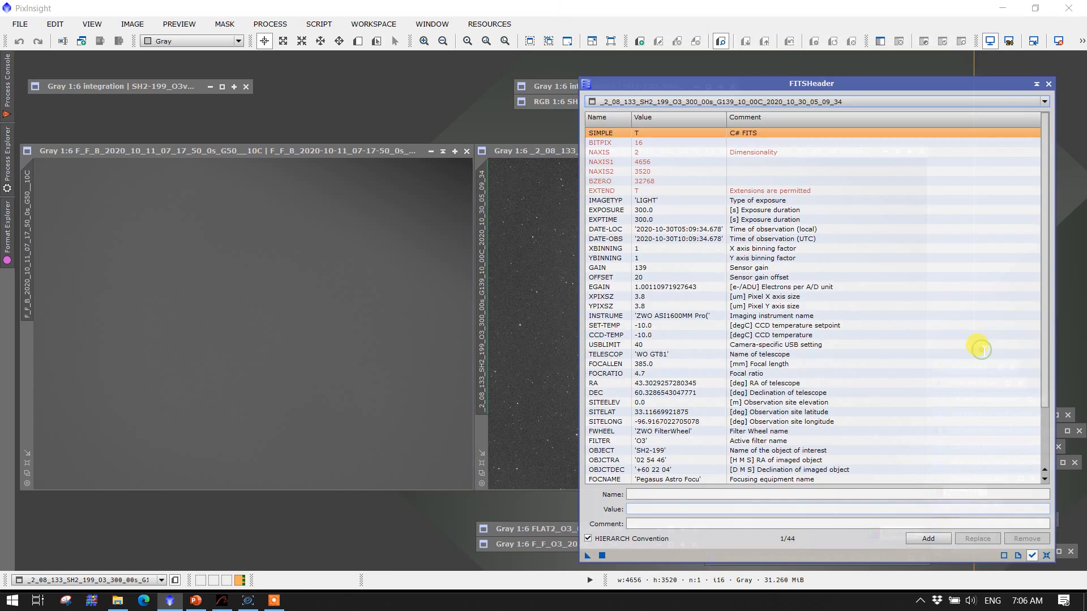
mouse_move(517, 238)
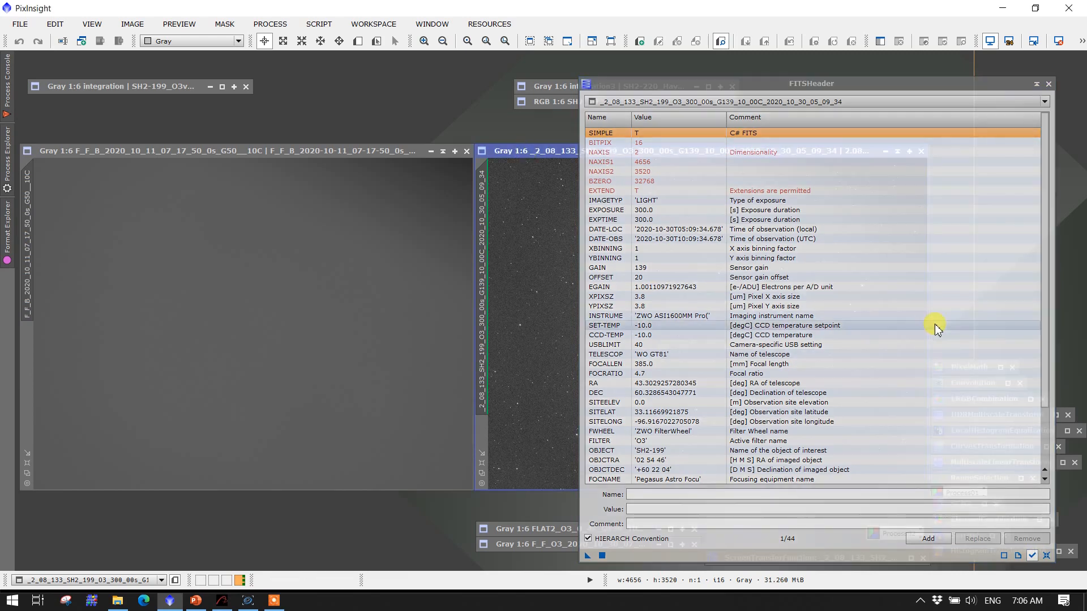
Step: Scroll the O3 light frame's FITS keyword list down to ROWORDER TOP-DOWN
scroll("down", 3)
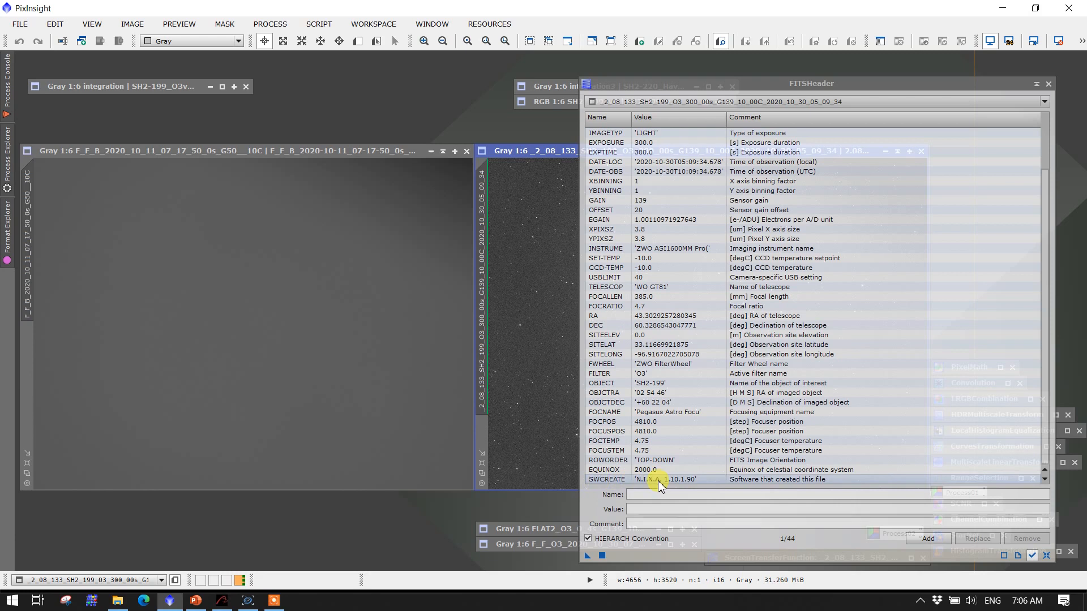
mouse_move(703, 485)
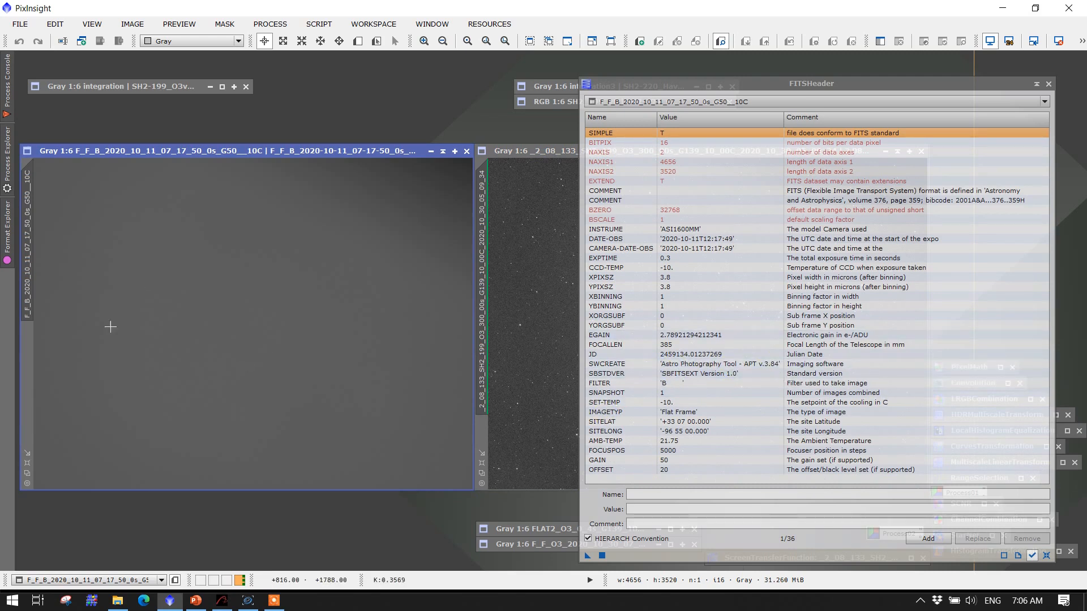
mouse_move(113, 315)
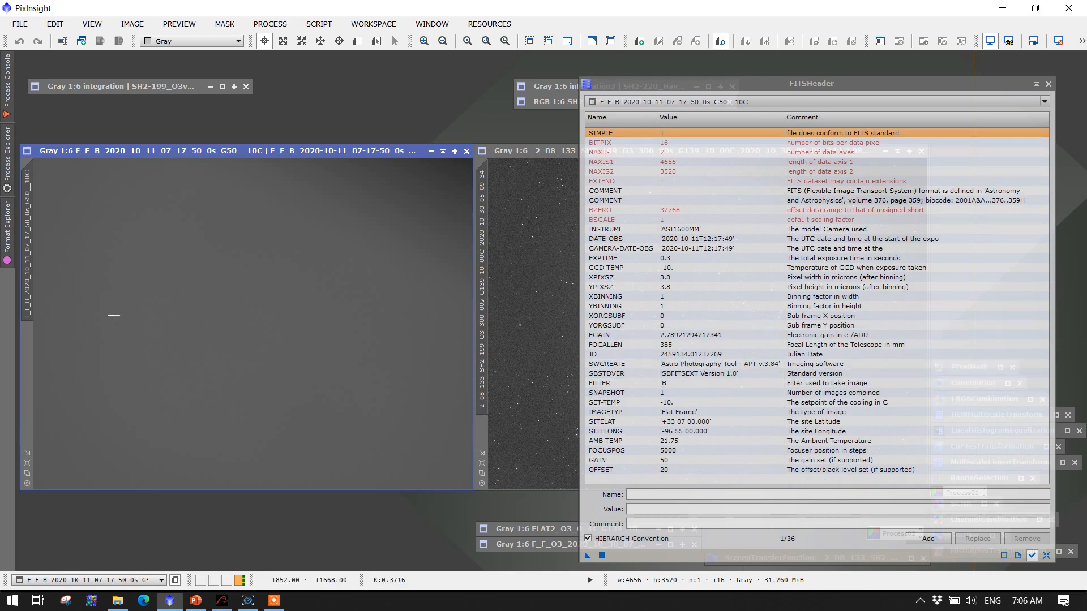
Step: Select the F_F_B flat frame so FITSHeader lists its keywords
left_click(602, 470)
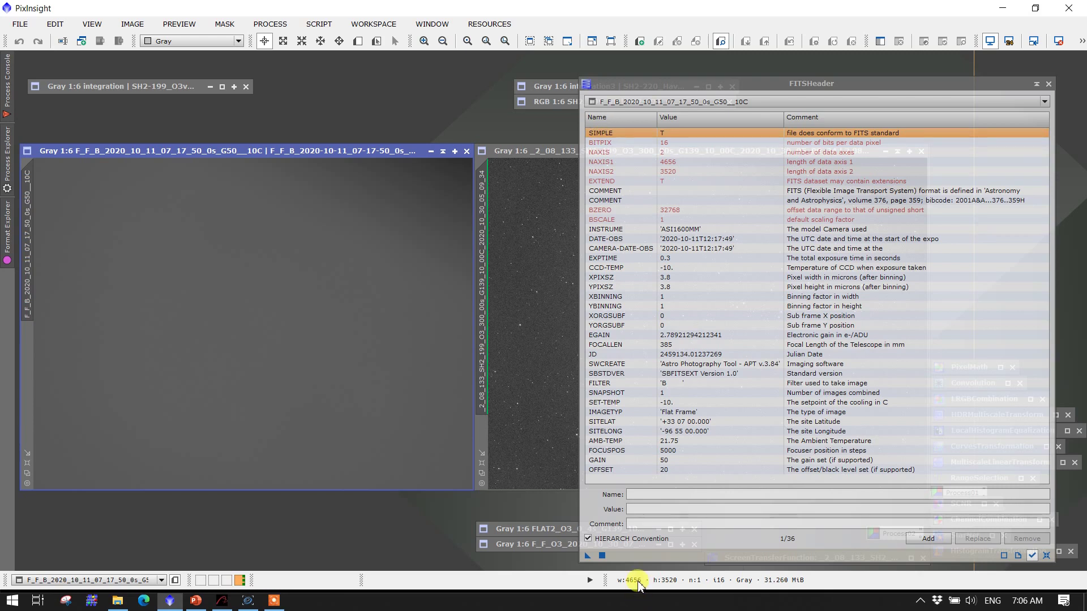
mouse_move(621, 477)
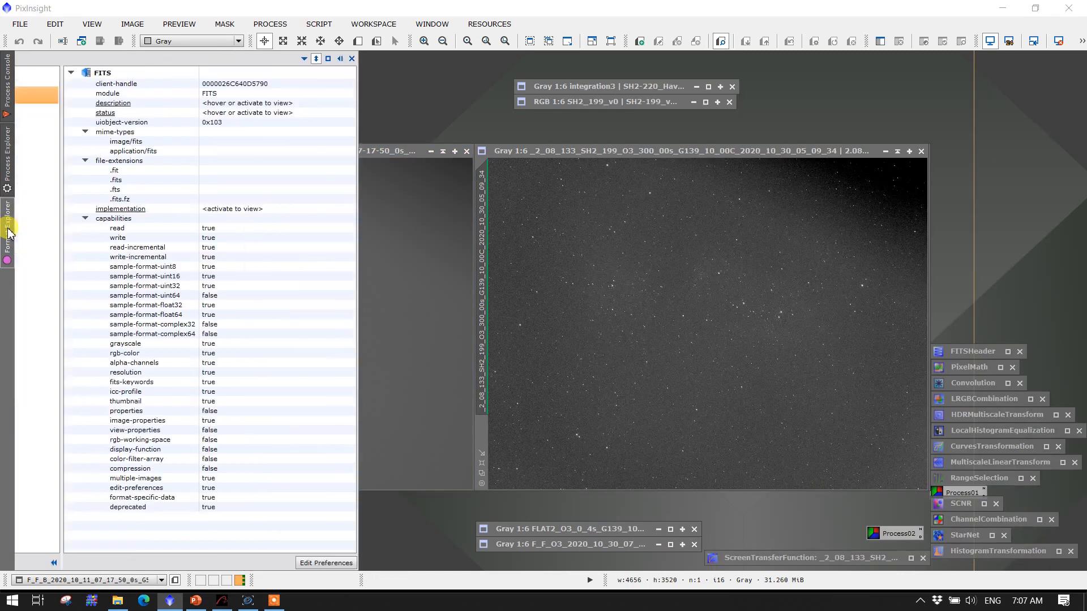
Step: In Format Explorer's FITS preferences, disable Use ROWORDER keywords and accept
left_click(7, 231)
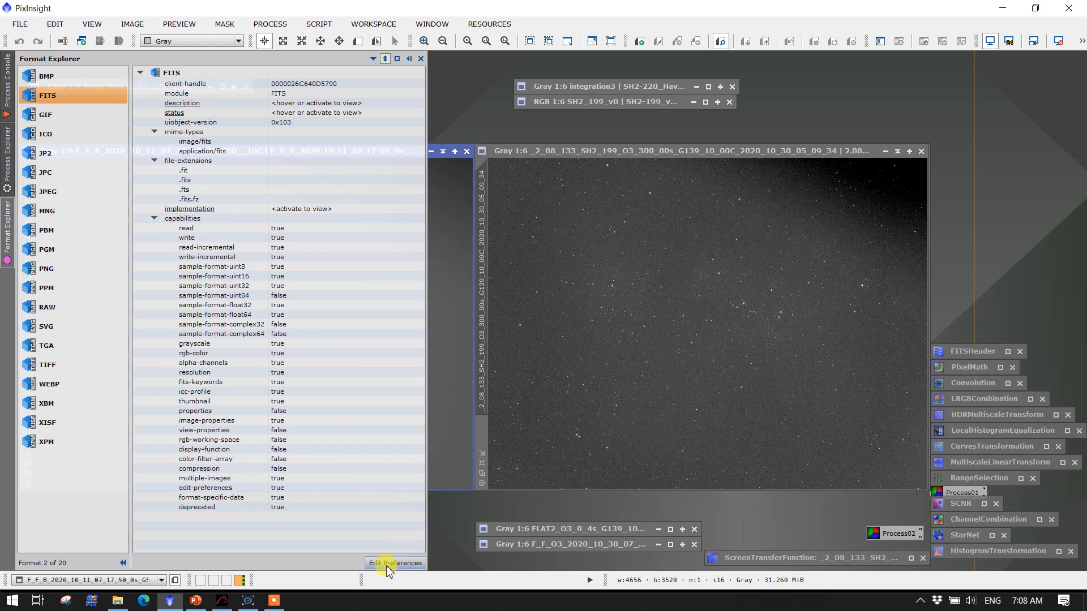
left_click(394, 563)
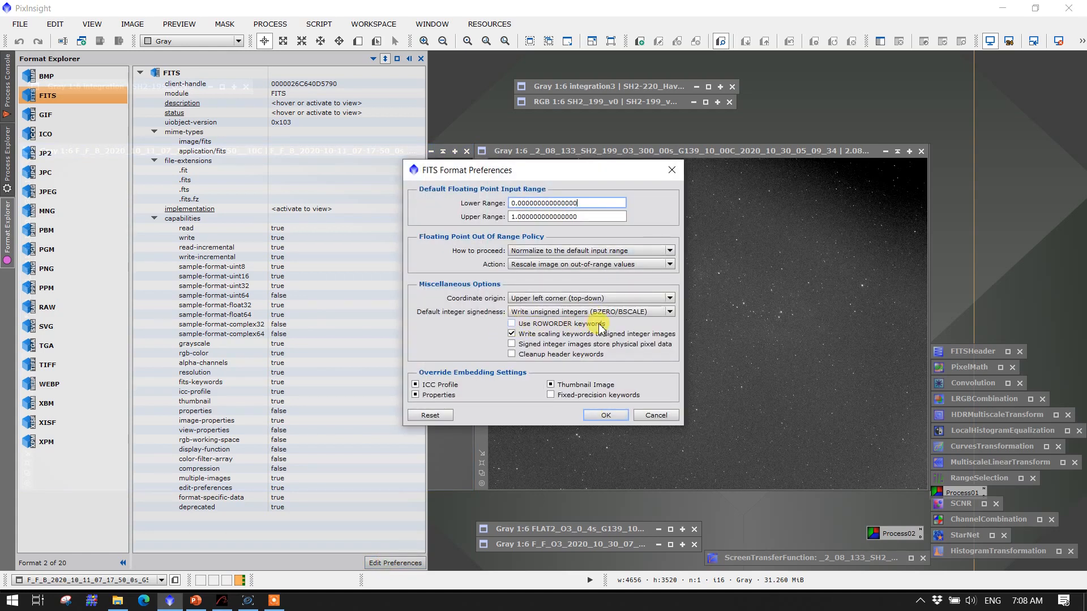
left_click(511, 333)
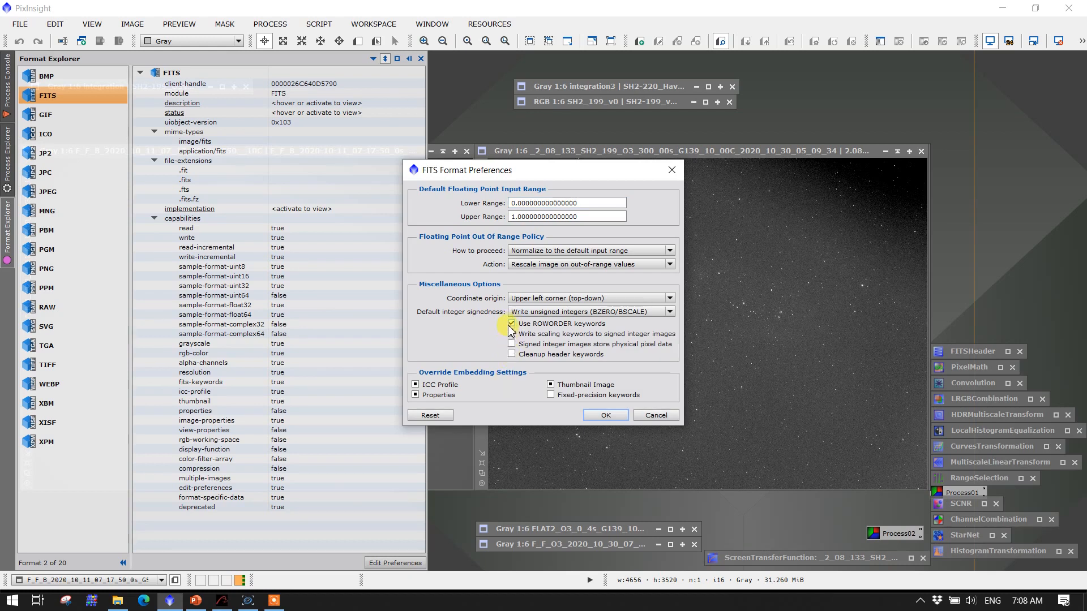
left_click(511, 323)
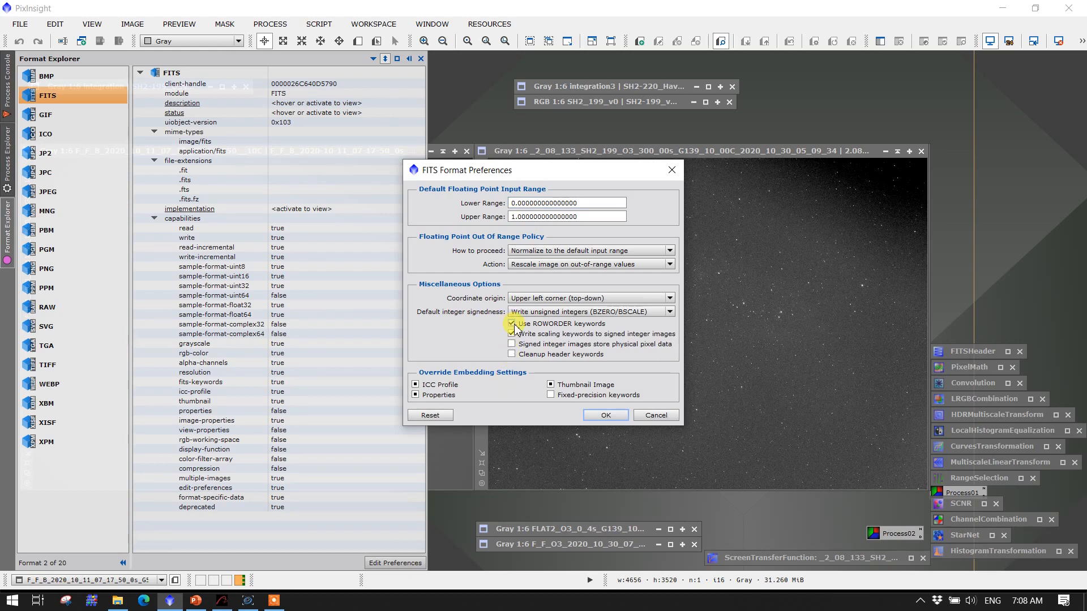
left_click(511, 333)
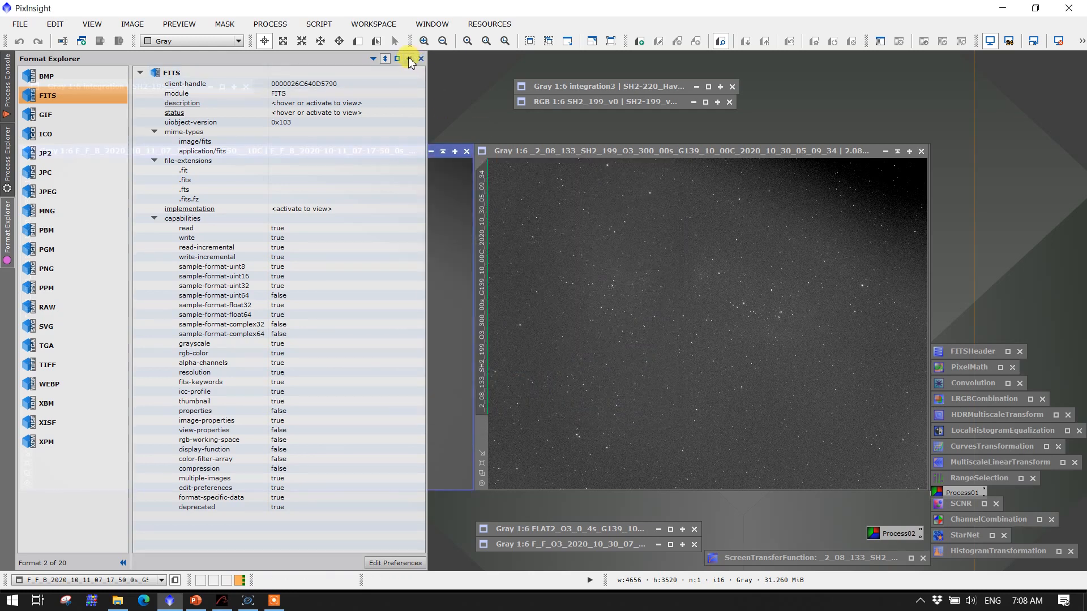
Step: Close the Format Explorer panel to return to the O3 flat's FITS header
left_click(422, 59)
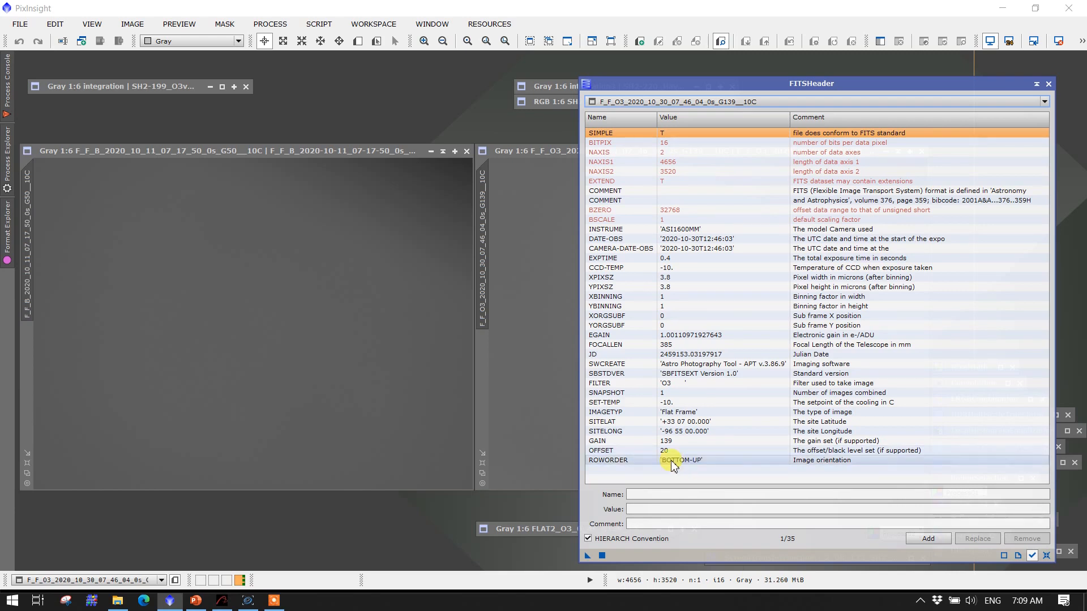
mouse_move(714, 464)
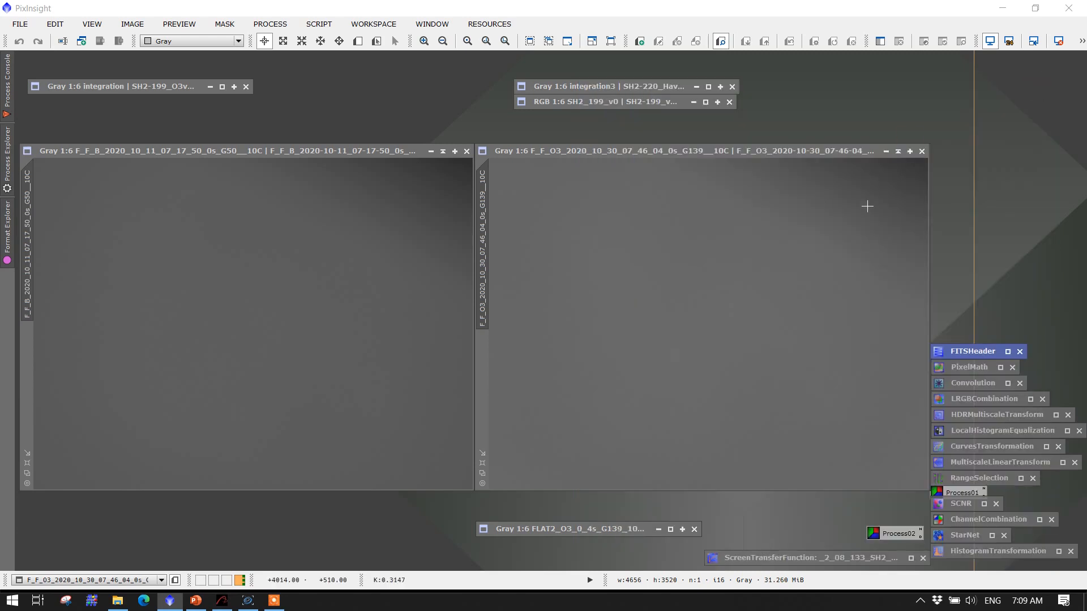
mouse_move(799, 222)
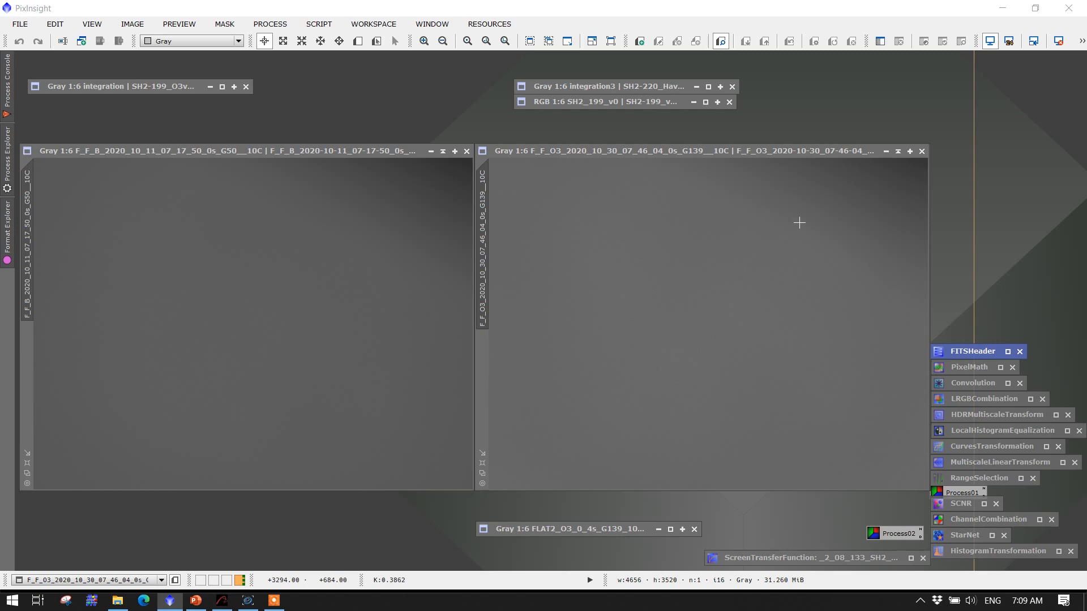
mouse_move(893, 301)
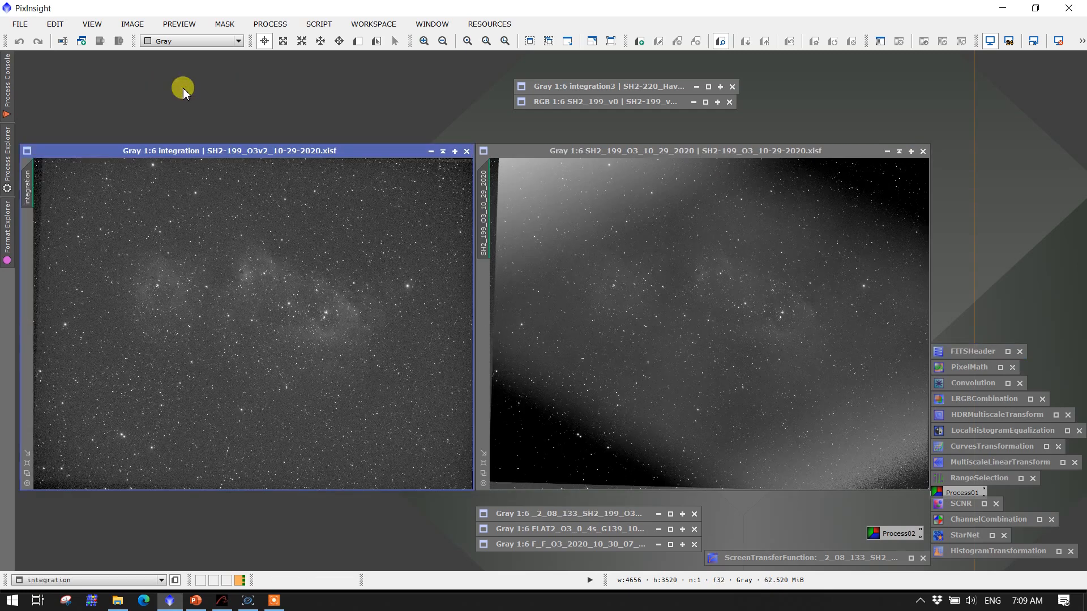
mouse_move(942, 180)
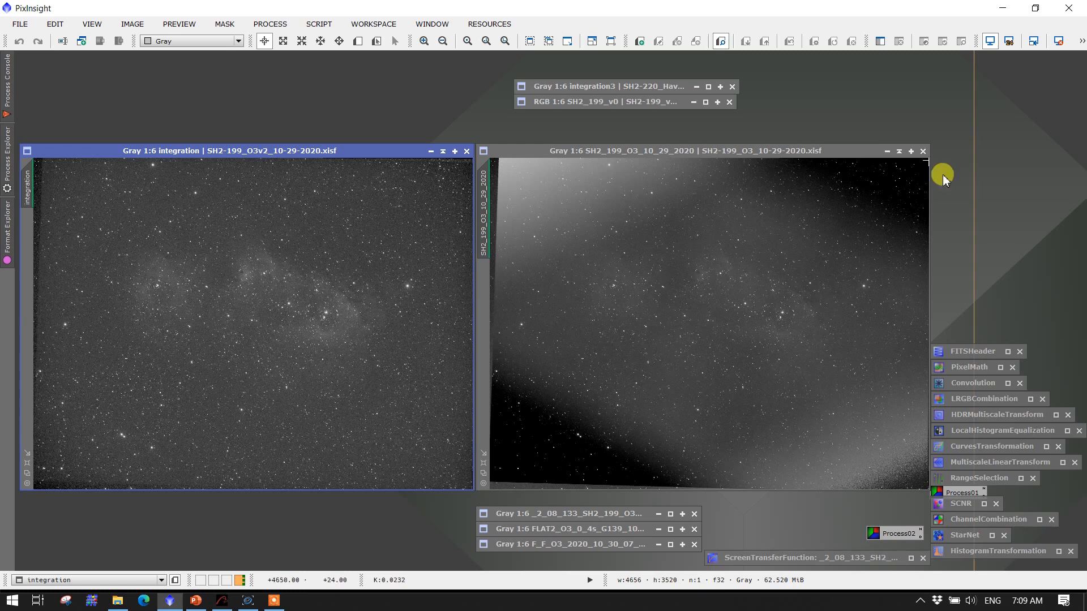
mouse_move(45, 448)
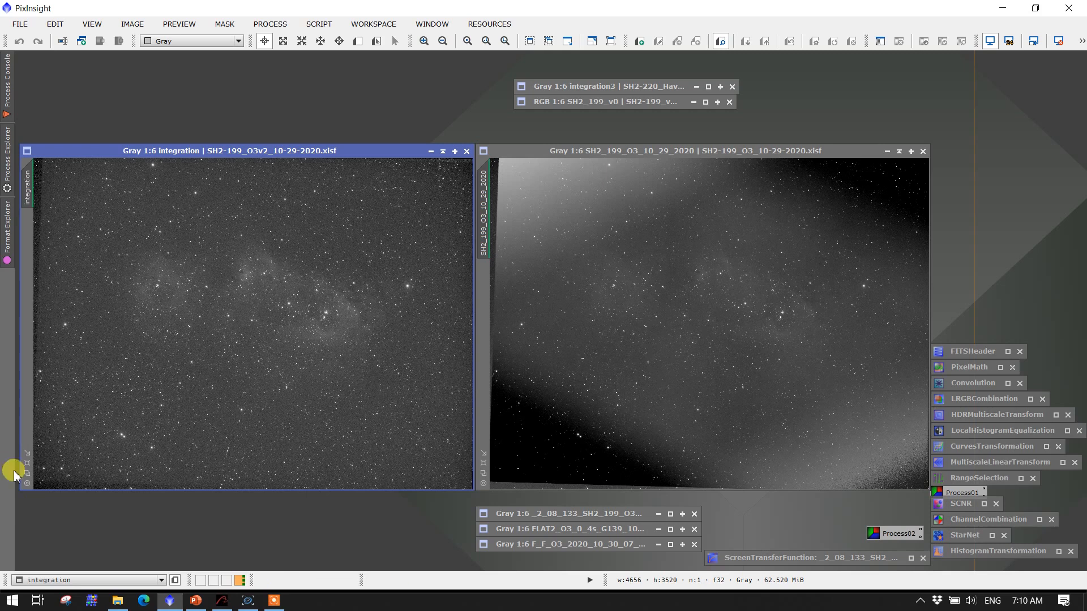
mouse_move(38, 239)
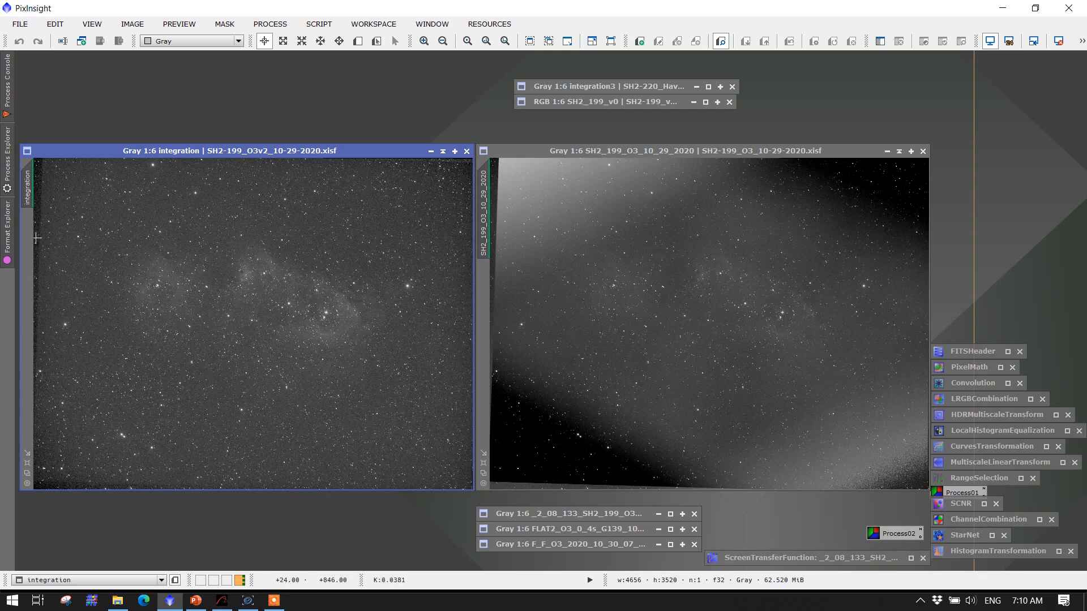
mouse_move(89, 308)
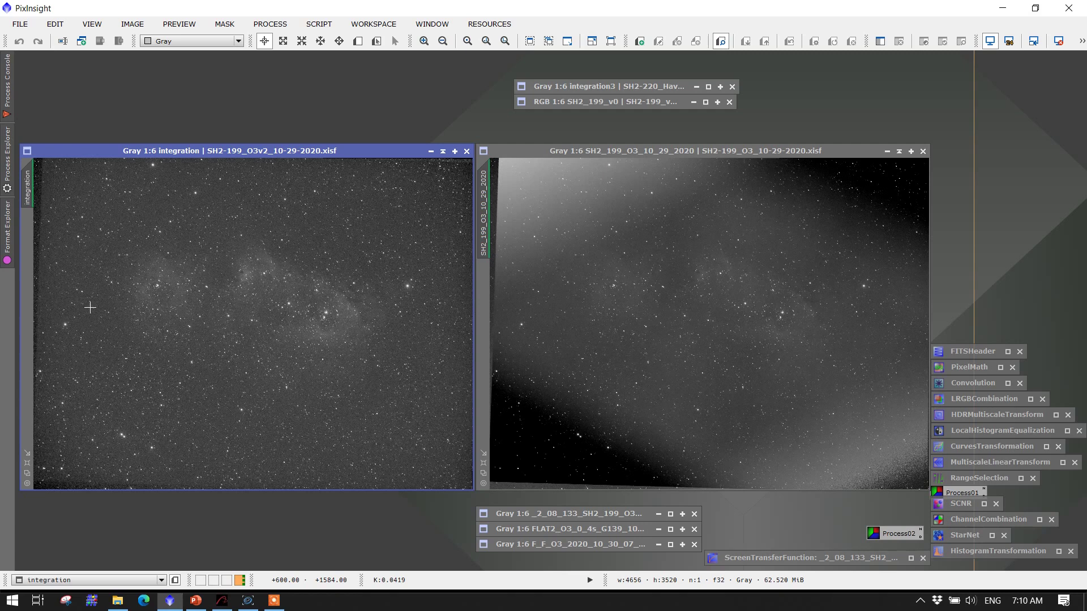
mouse_move(77, 274)
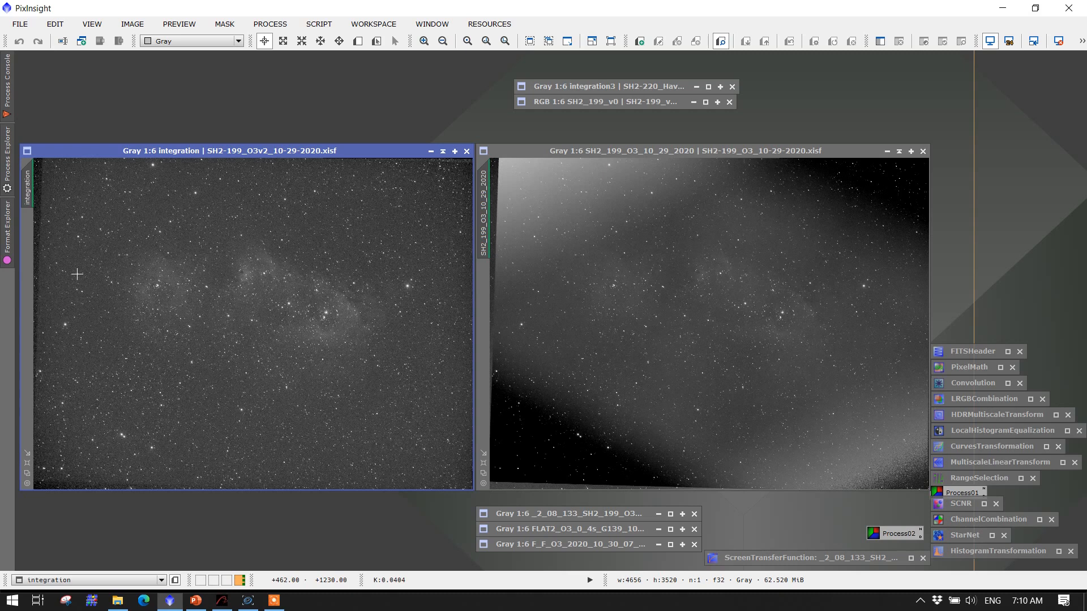
mouse_move(75, 317)
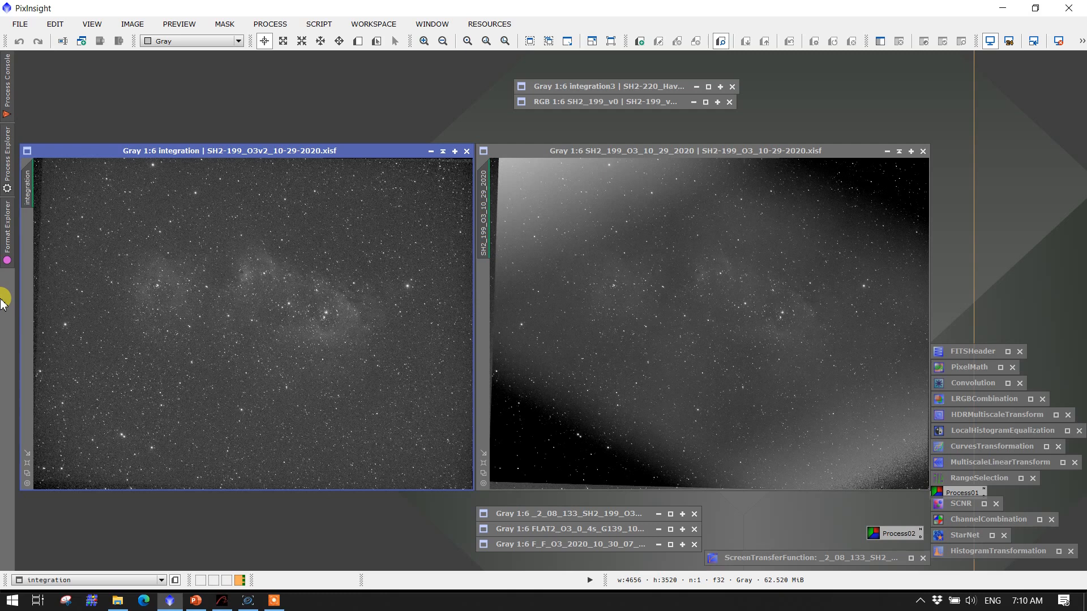
mouse_move(113, 423)
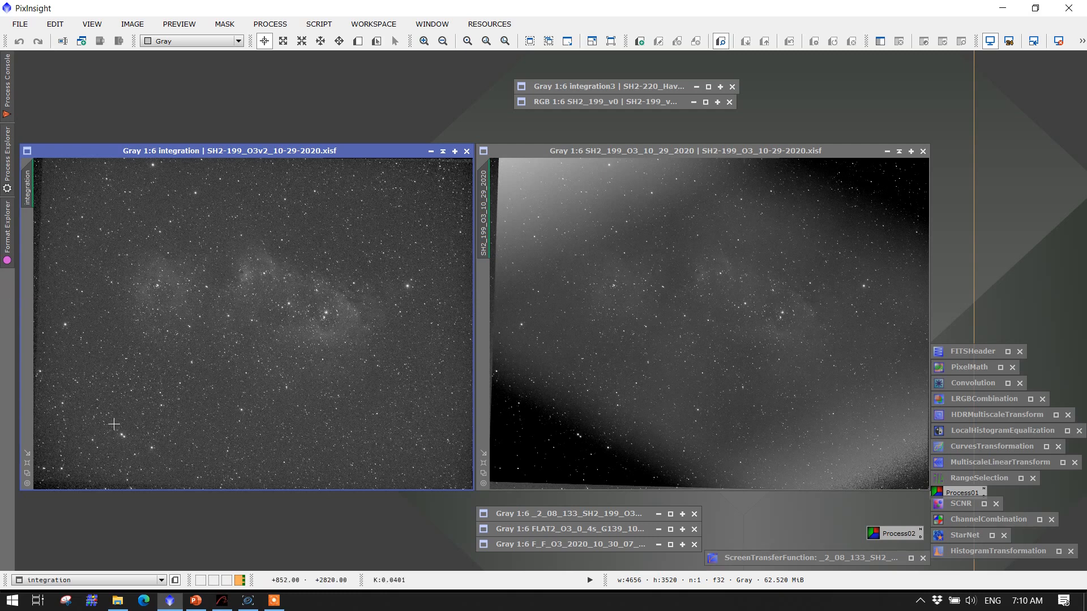
mouse_move(182, 333)
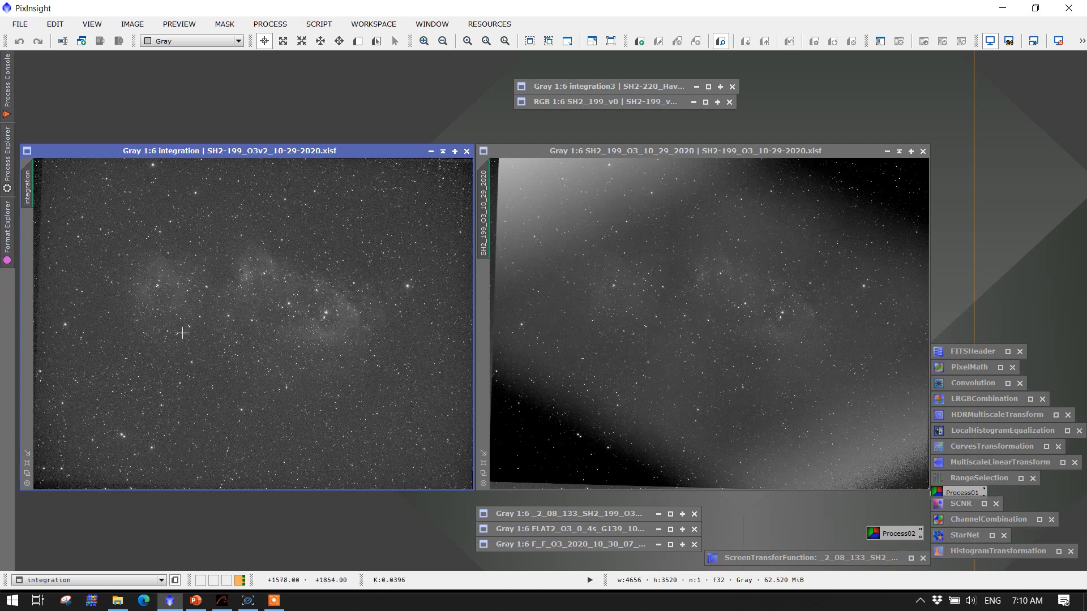
mouse_move(206, 365)
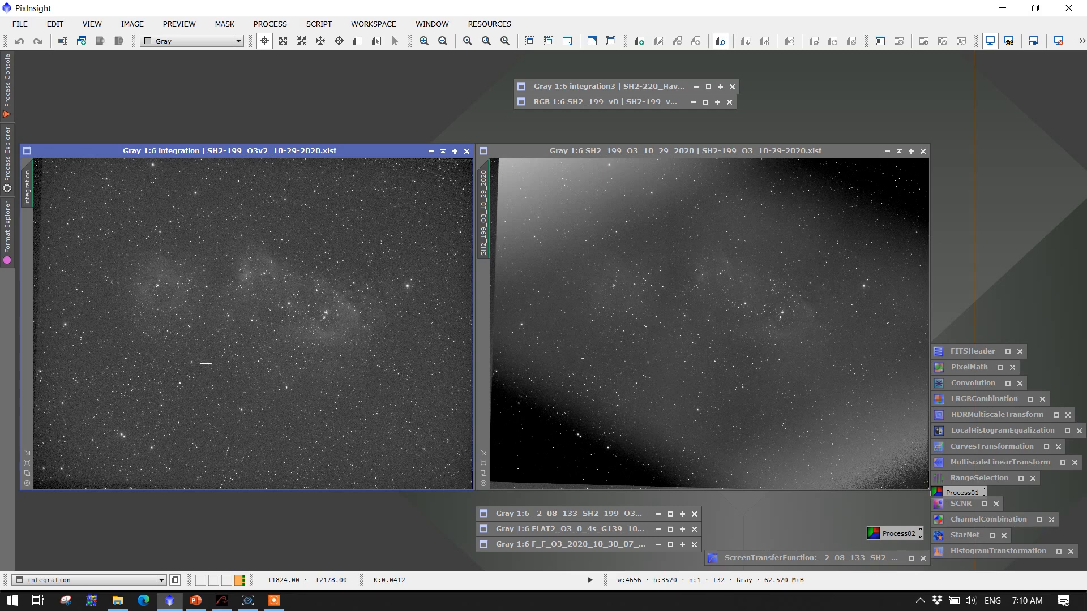
mouse_move(259, 295)
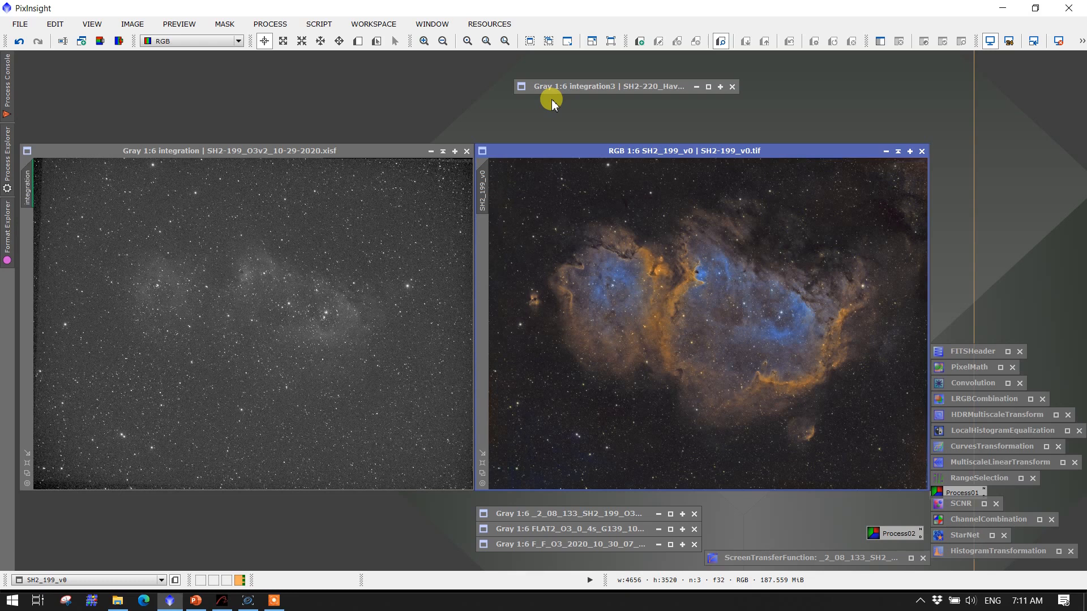
mouse_move(593, 90)
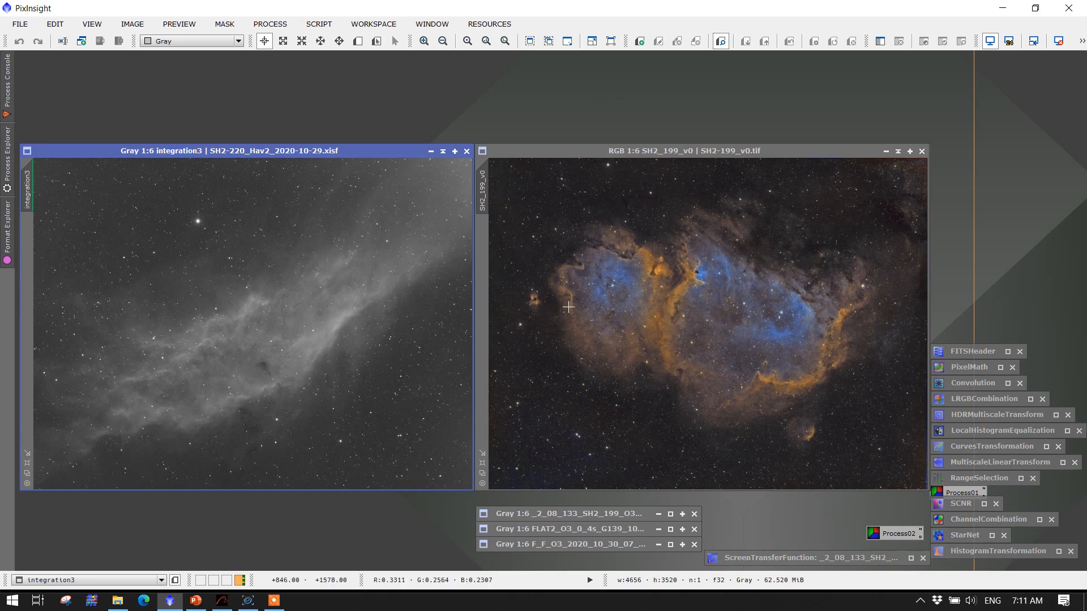
mouse_move(642, 334)
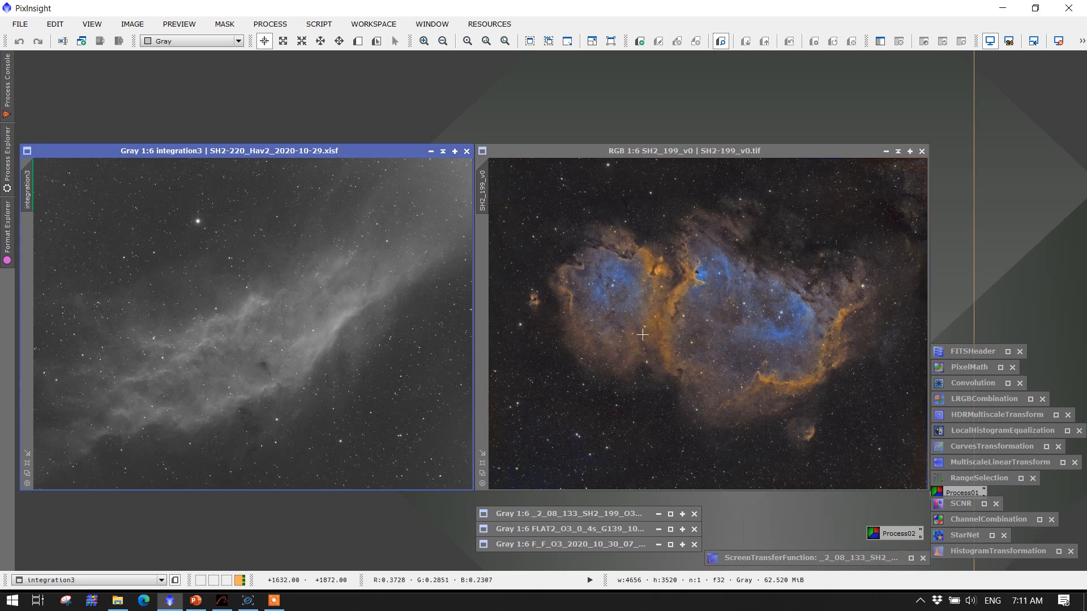
mouse_move(326, 387)
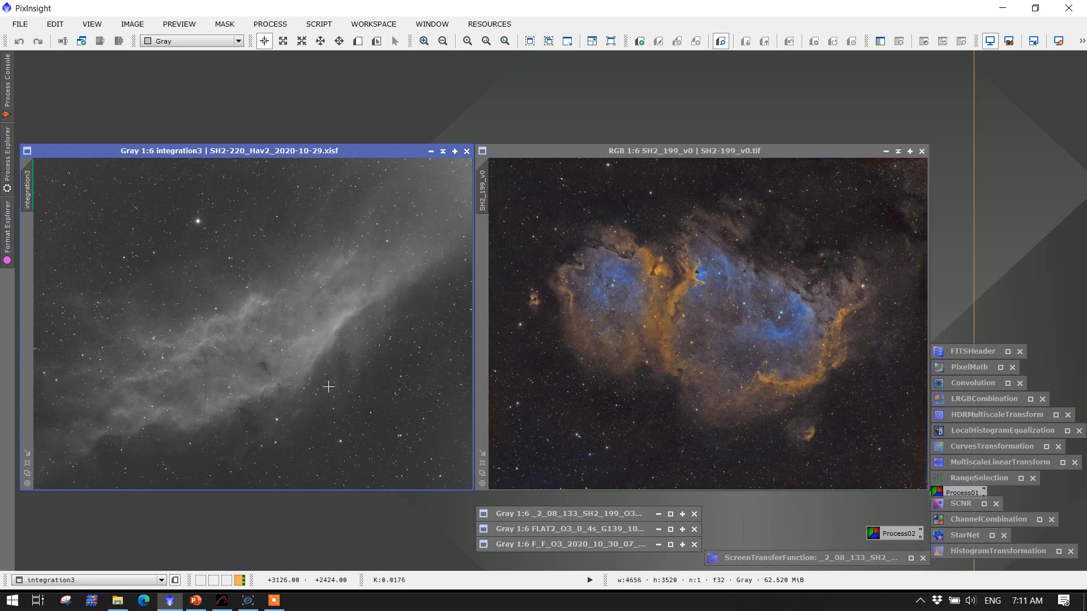
mouse_move(279, 418)
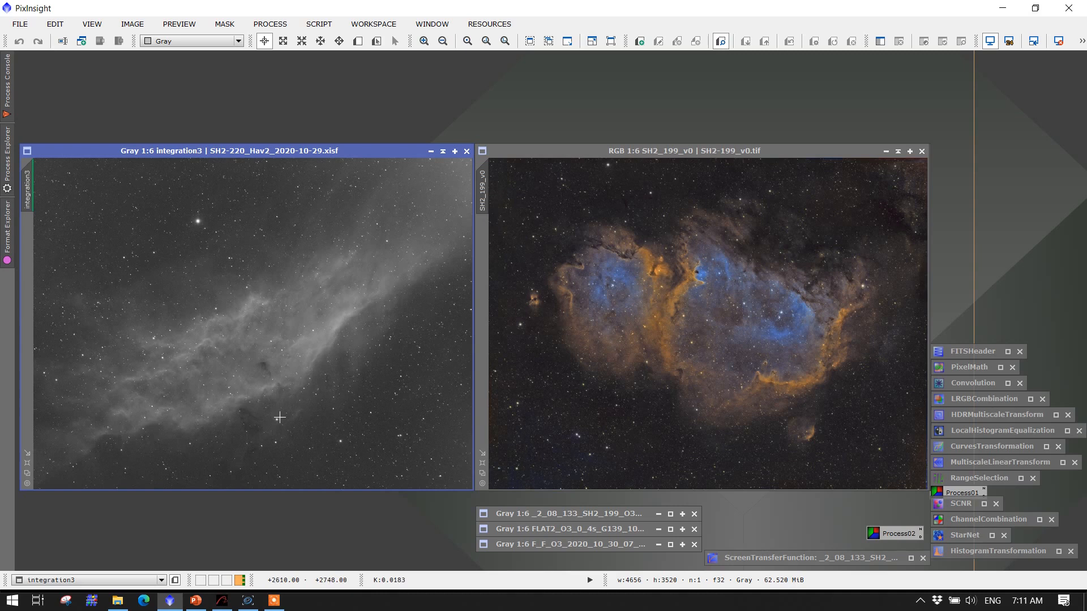